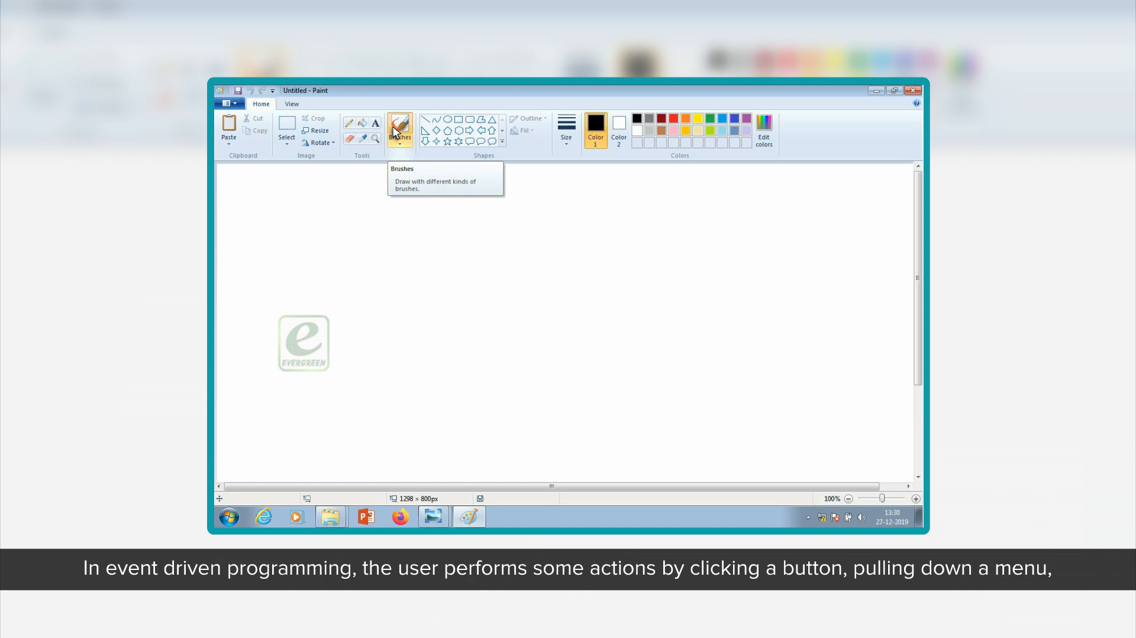
Step: Show Paint's brush-type list over the blank canvas while explaining events
{"action": "left_click", "coordinate": [399, 129]}
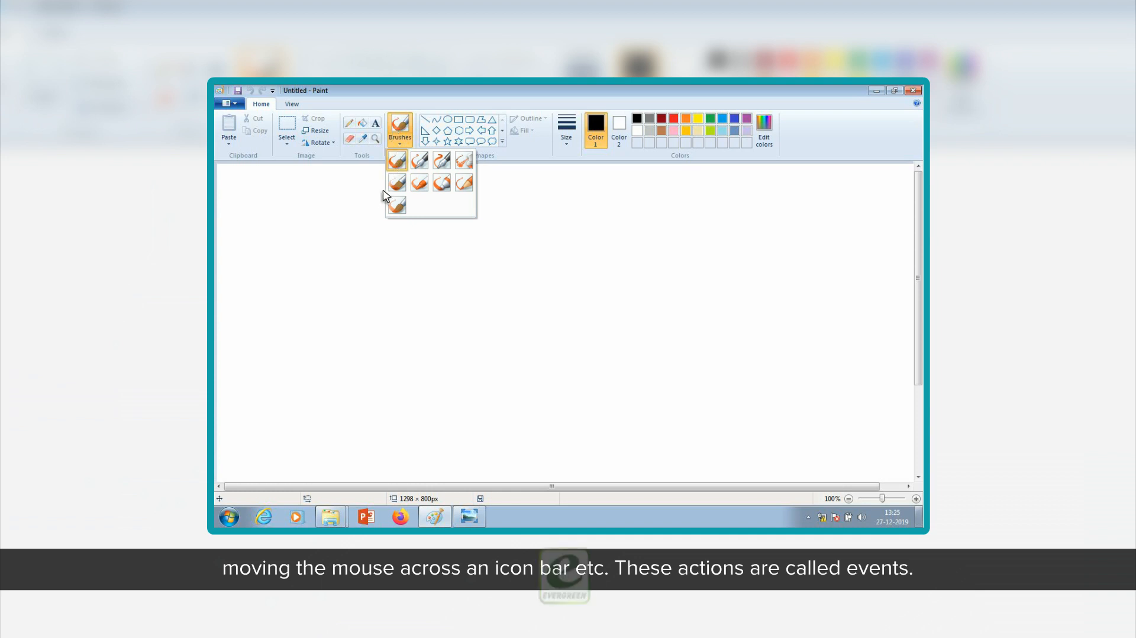
{"action": "mouse_move", "coordinate": [481, 153]}
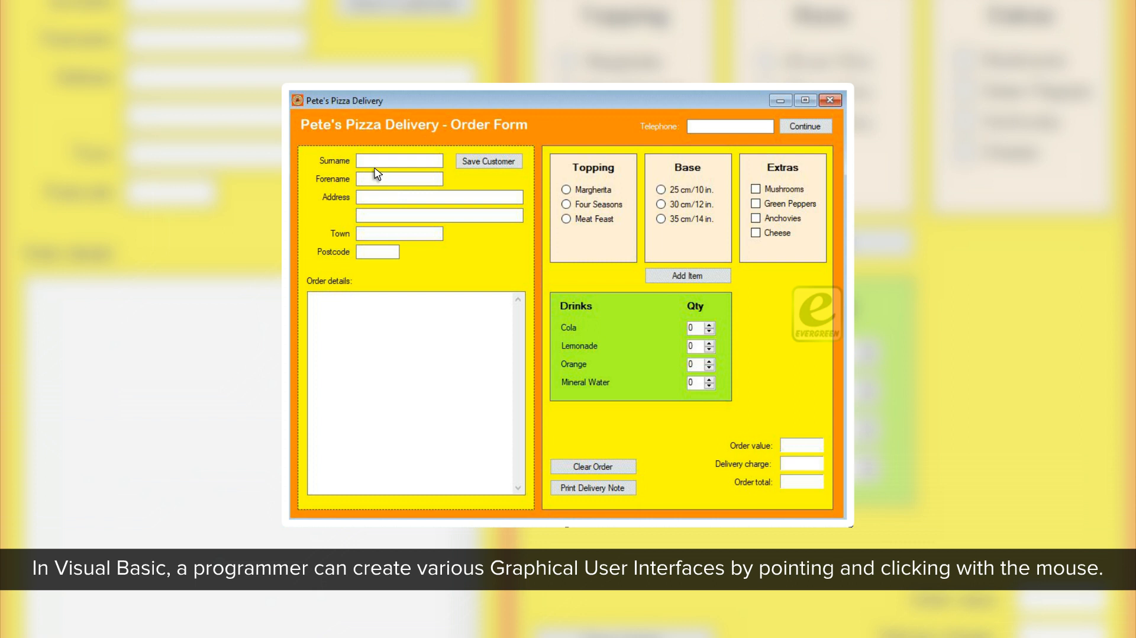
{"action": "mouse_move", "coordinate": [364, 162]}
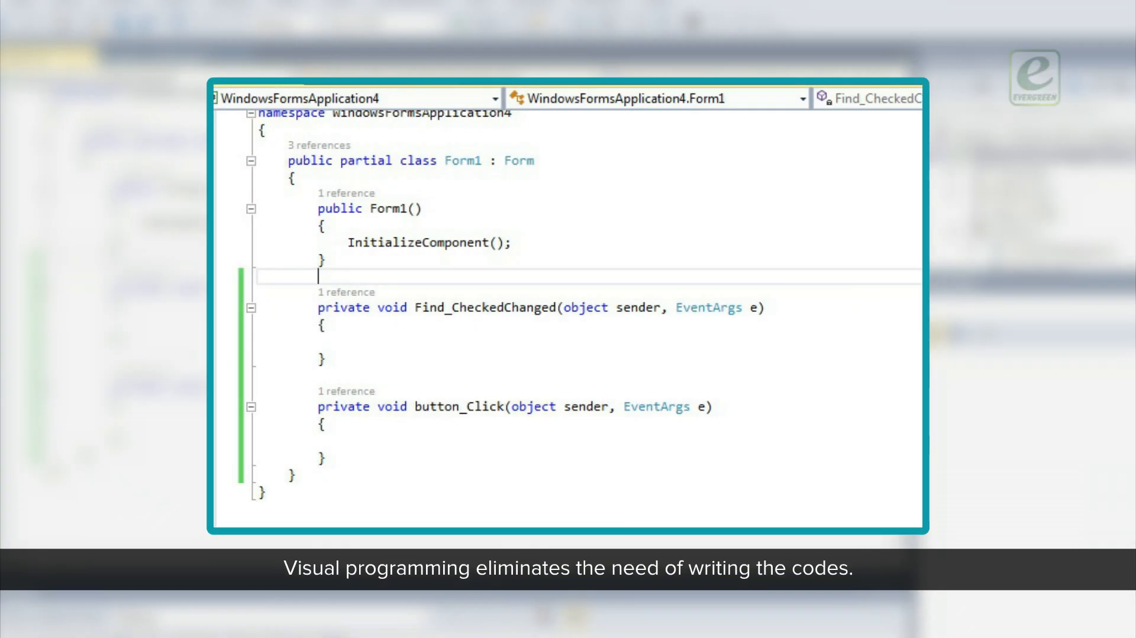
{"action": "left_click", "coordinate": [380, 137]}
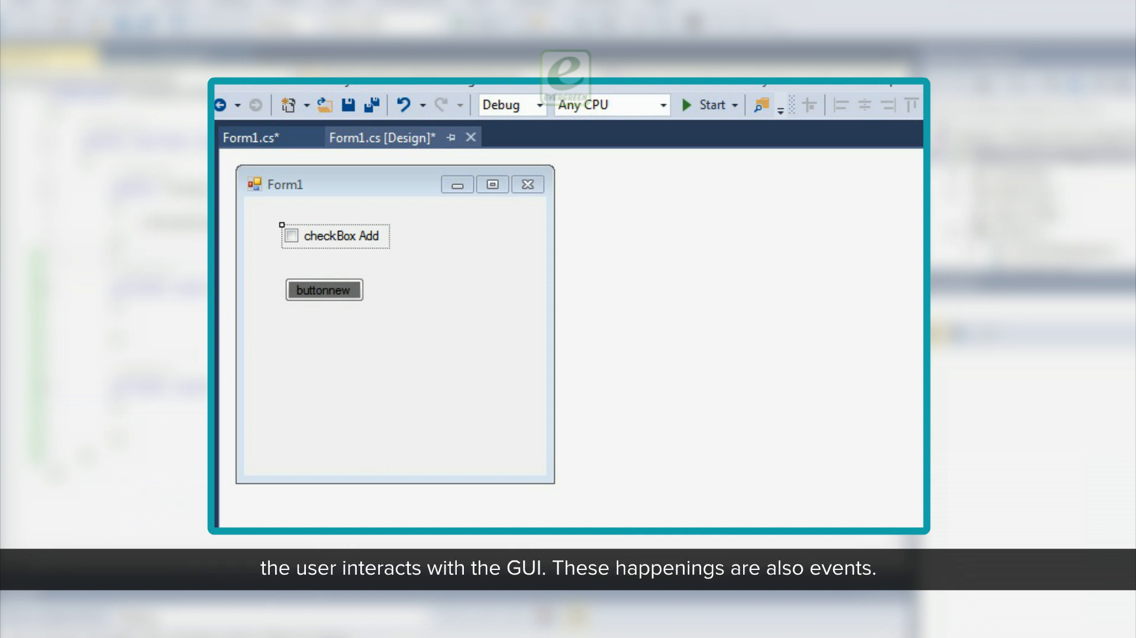
{"action": "left_click", "coordinate": [257, 137]}
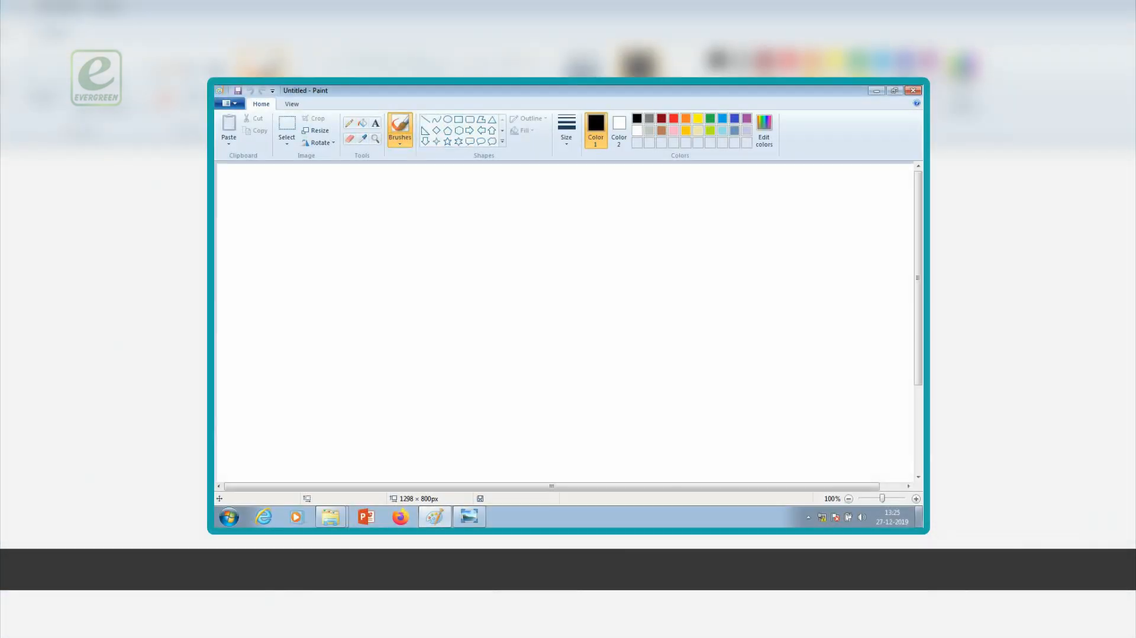
{"action": "mouse_move", "coordinate": [399, 130]}
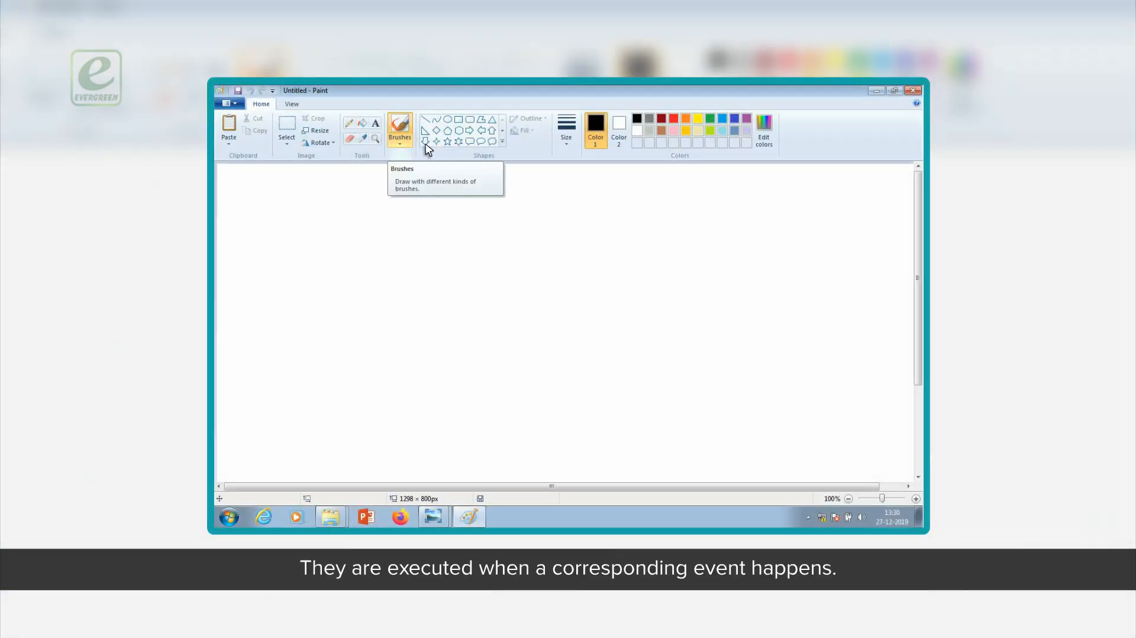
{"action": "left_click", "coordinate": [399, 130]}
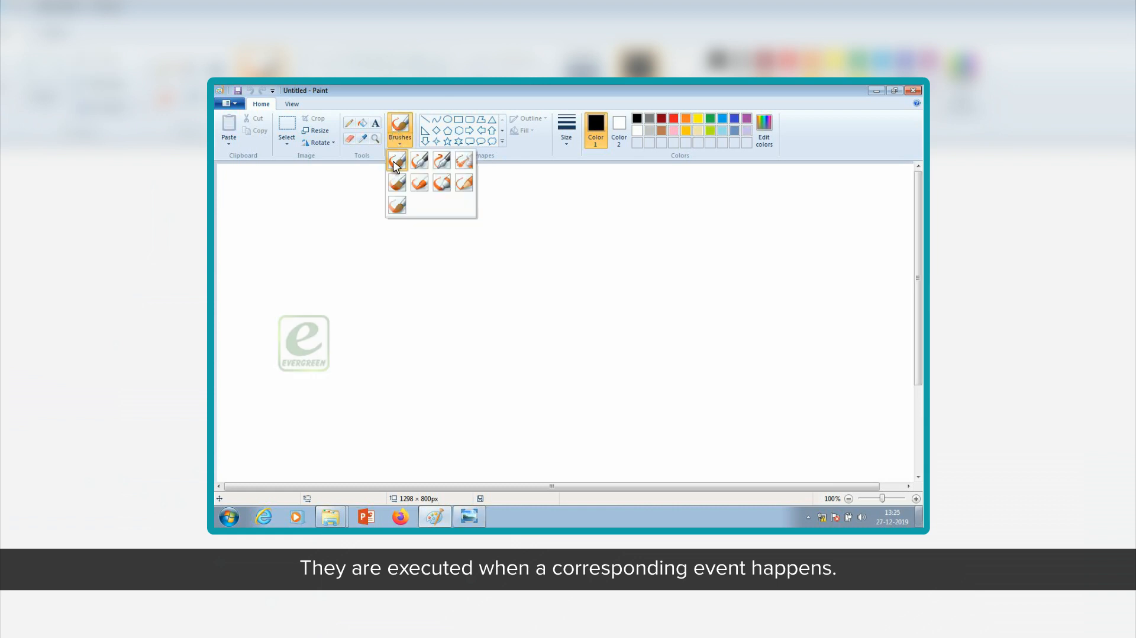
{"action": "mouse_move", "coordinate": [480, 223]}
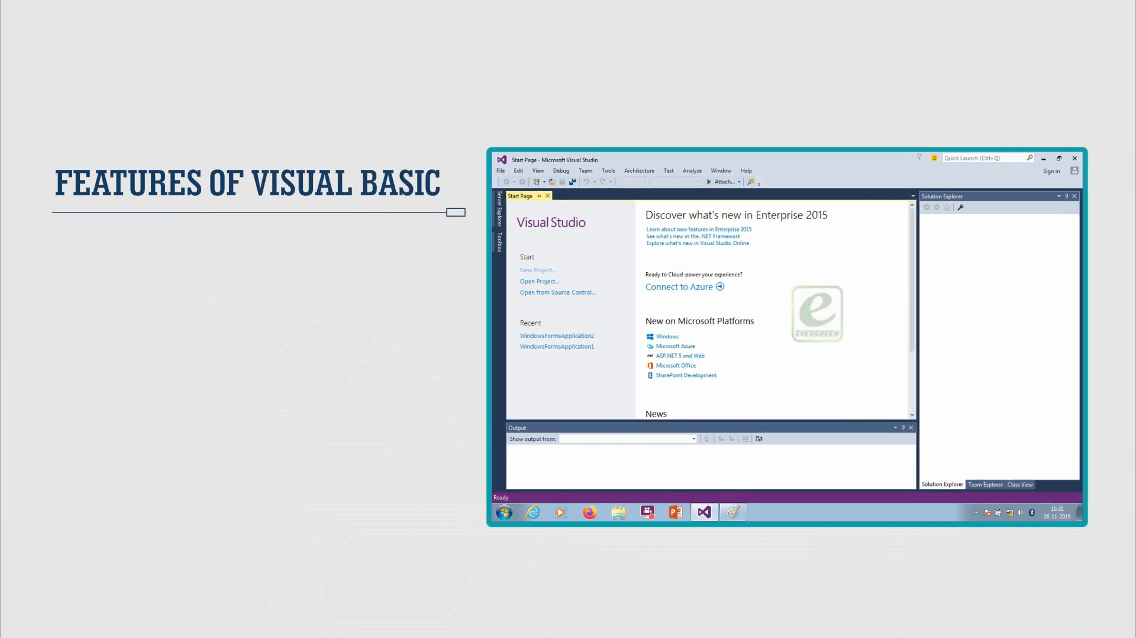
Step: Reveal the Features of Visual Basic bullets on GUI development and business applications
{"action": "type", "text": "VB includes a GUI development"}
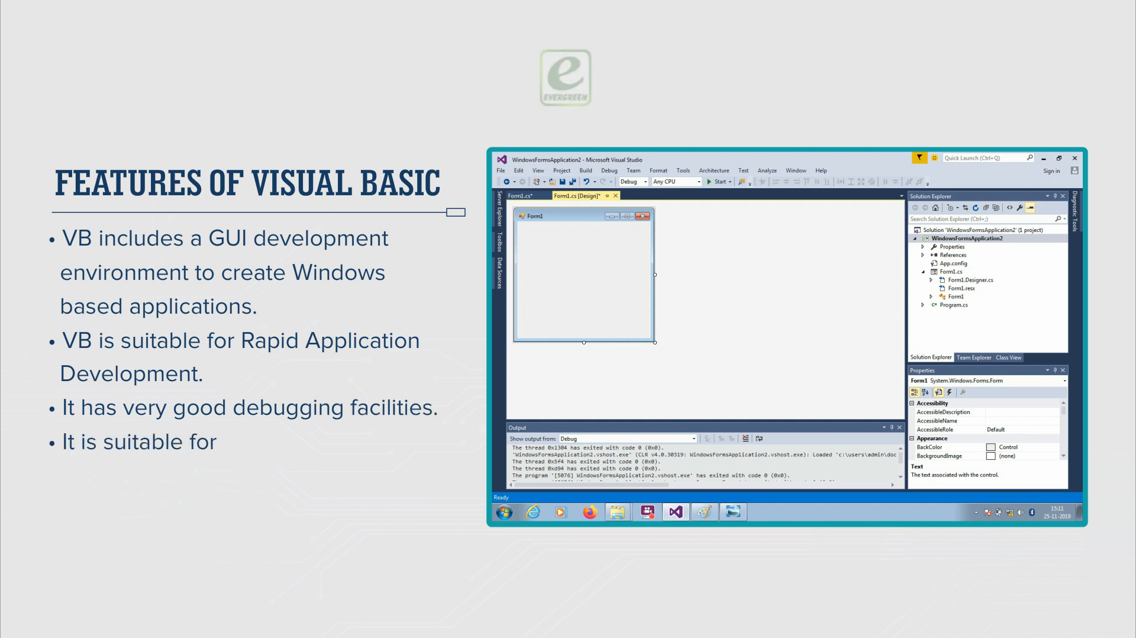
{"action": "type", "text": "business applications."}
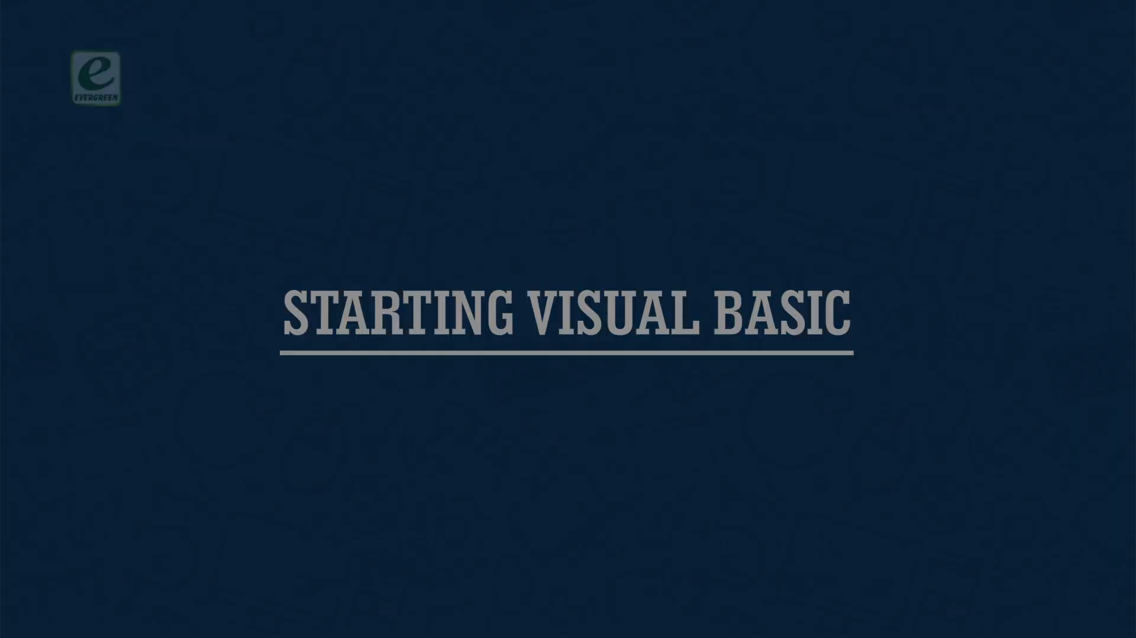
Step: Launch Visual Studio 2015 from the Start menu's program list
{"action": "left_click", "coordinate": [169, 569]}
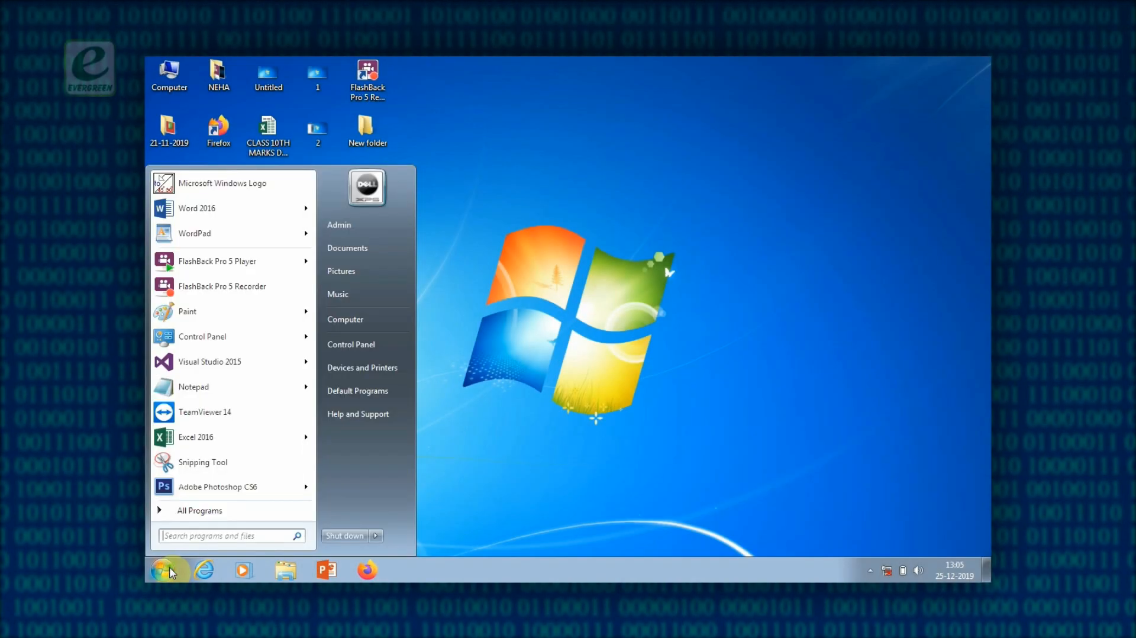
{"action": "left_click", "coordinate": [199, 510]}
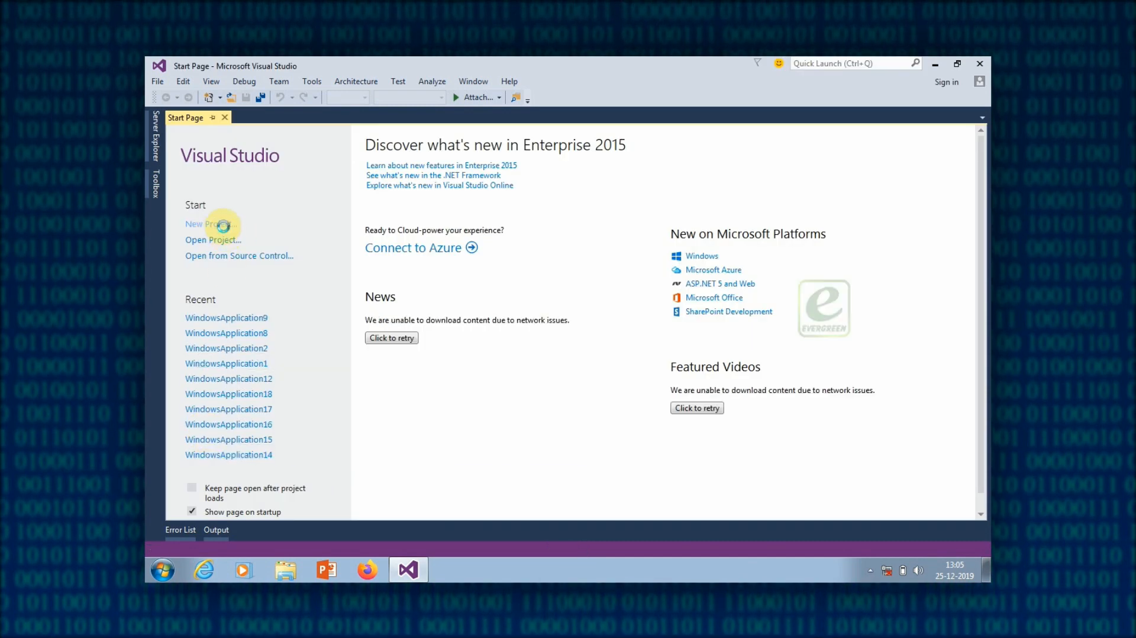
Step: Create a new Visual Basic Windows Forms Application project named WindowsApplication19
{"action": "left_click", "coordinate": [203, 224]}
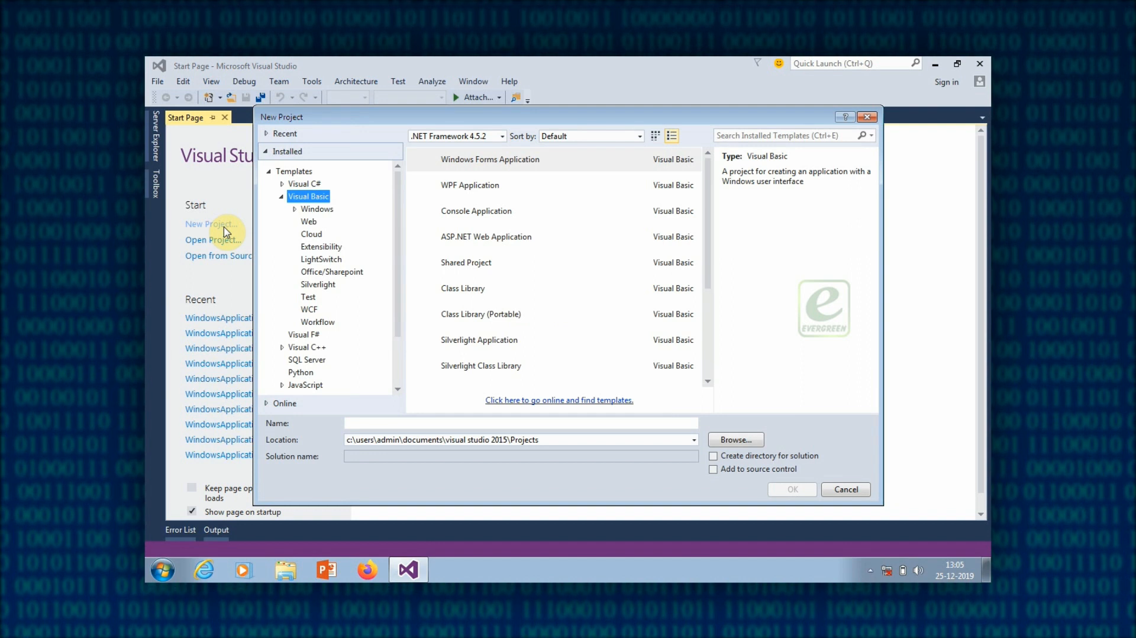
{"action": "left_click", "coordinate": [490, 159]}
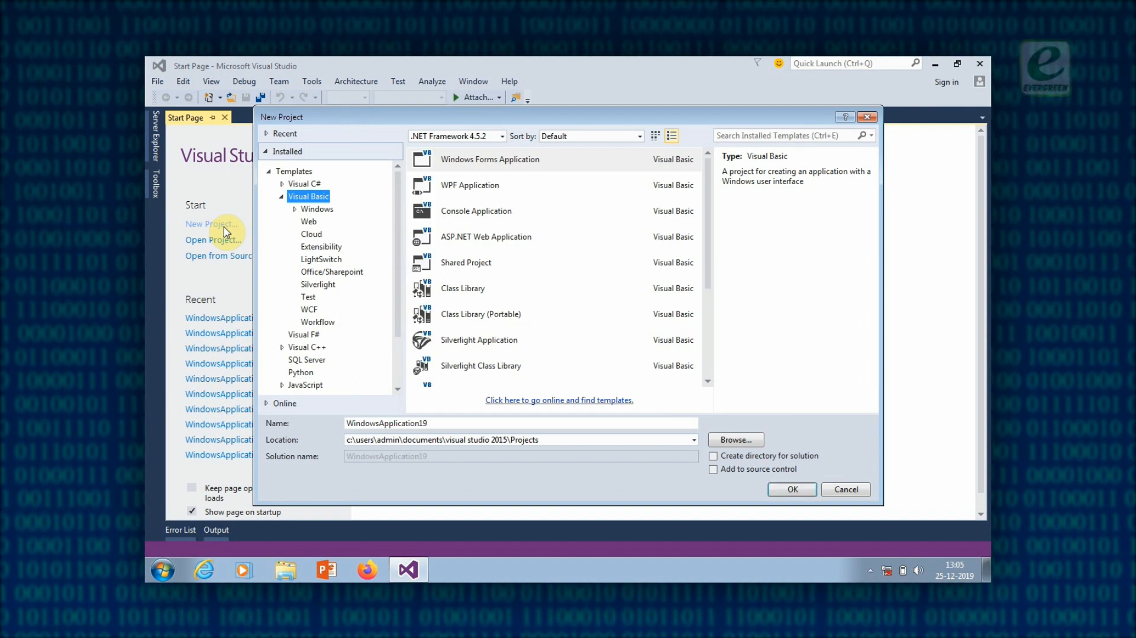
{"action": "mouse_move", "coordinate": [239, 224]}
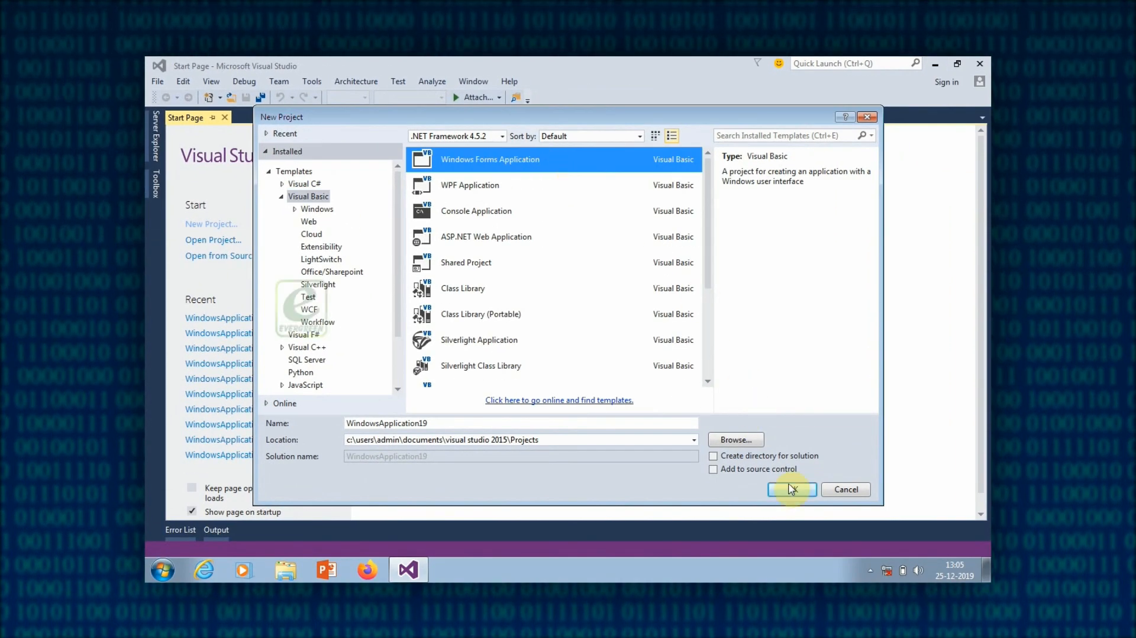
{"action": "left_click", "coordinate": [792, 489]}
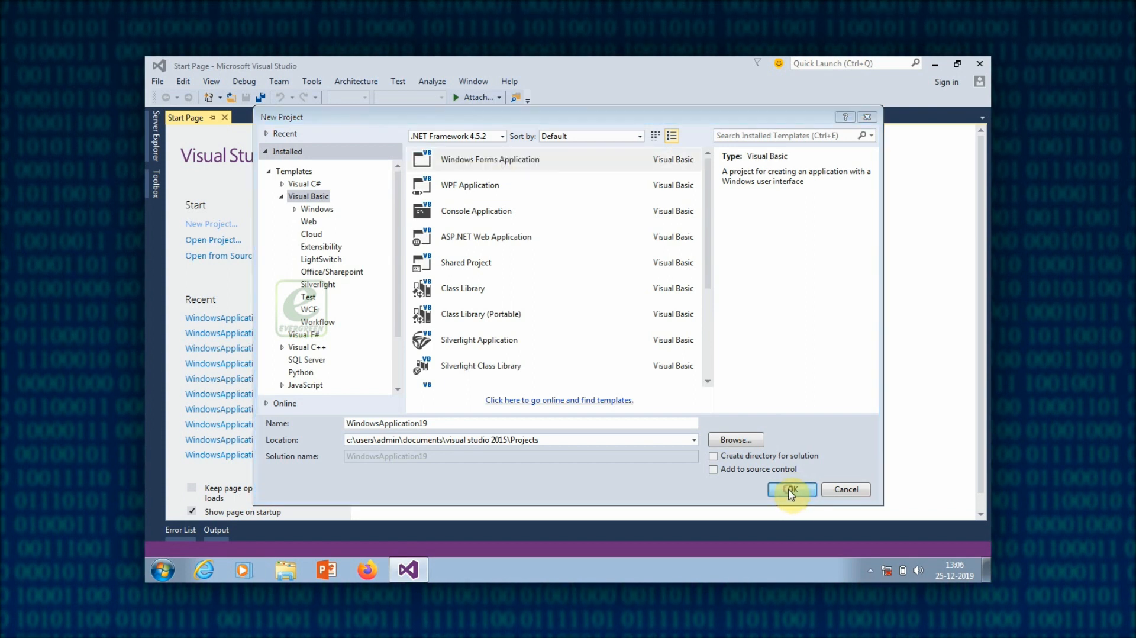
{"action": "left_click", "coordinate": [792, 489]}
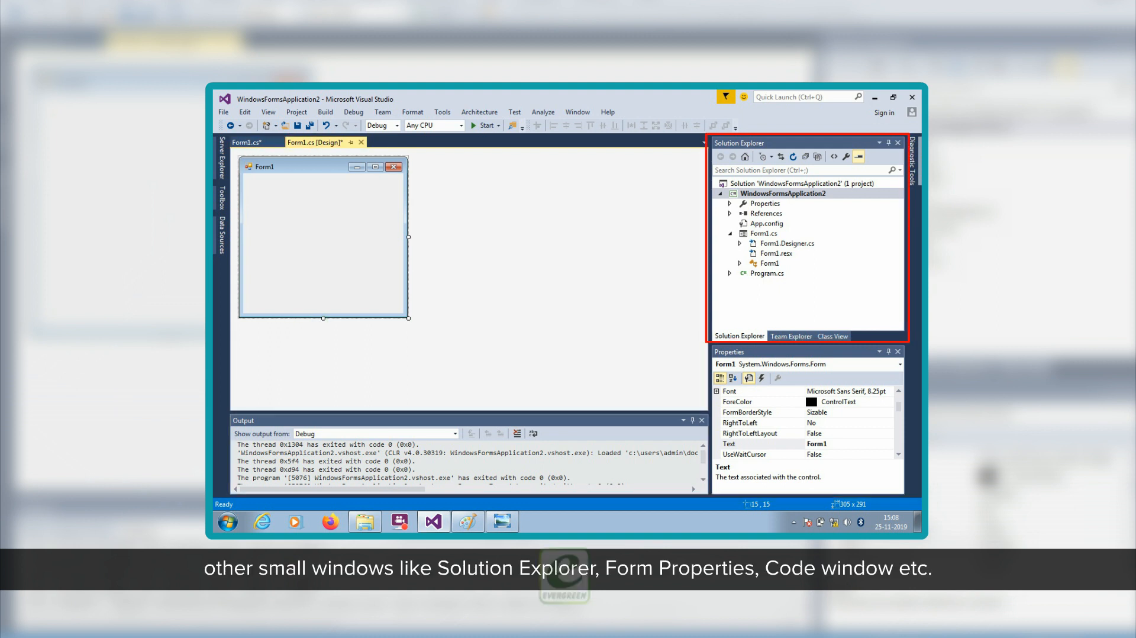
{"action": "left_click", "coordinate": [245, 141]}
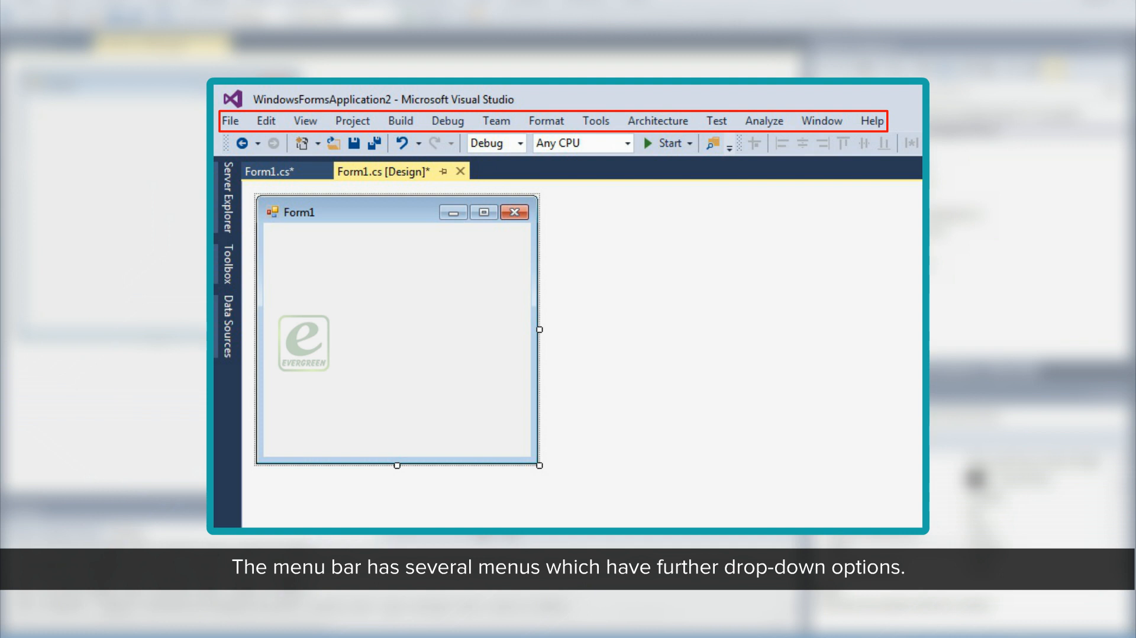
{"action": "left_click", "coordinate": [596, 121]}
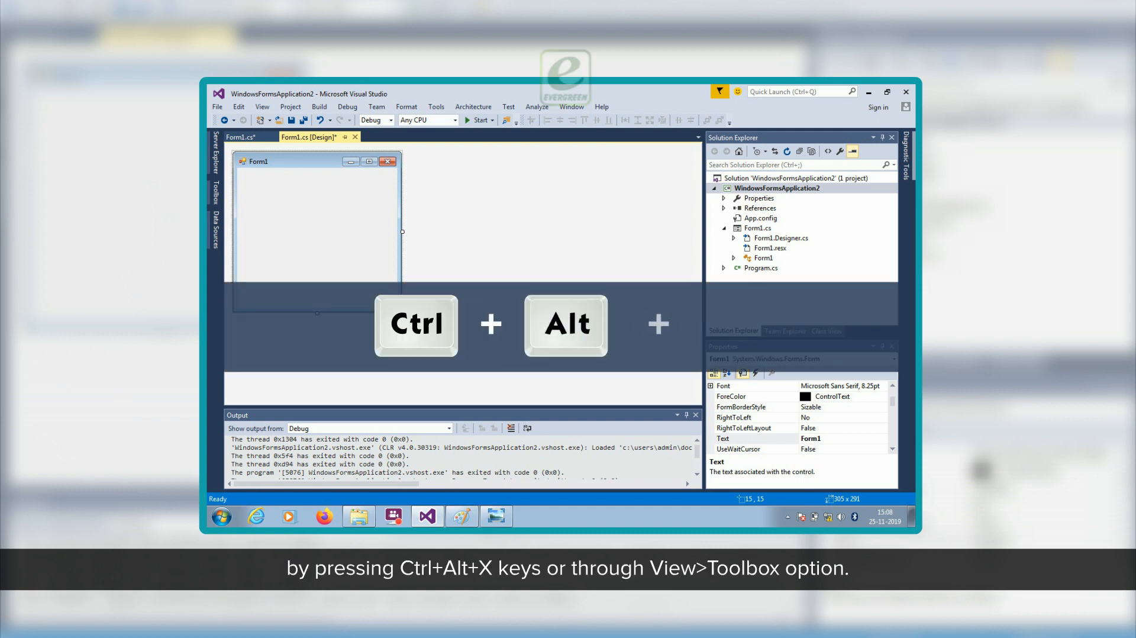
{"action": "key", "text": "ctrl+alt+x"}
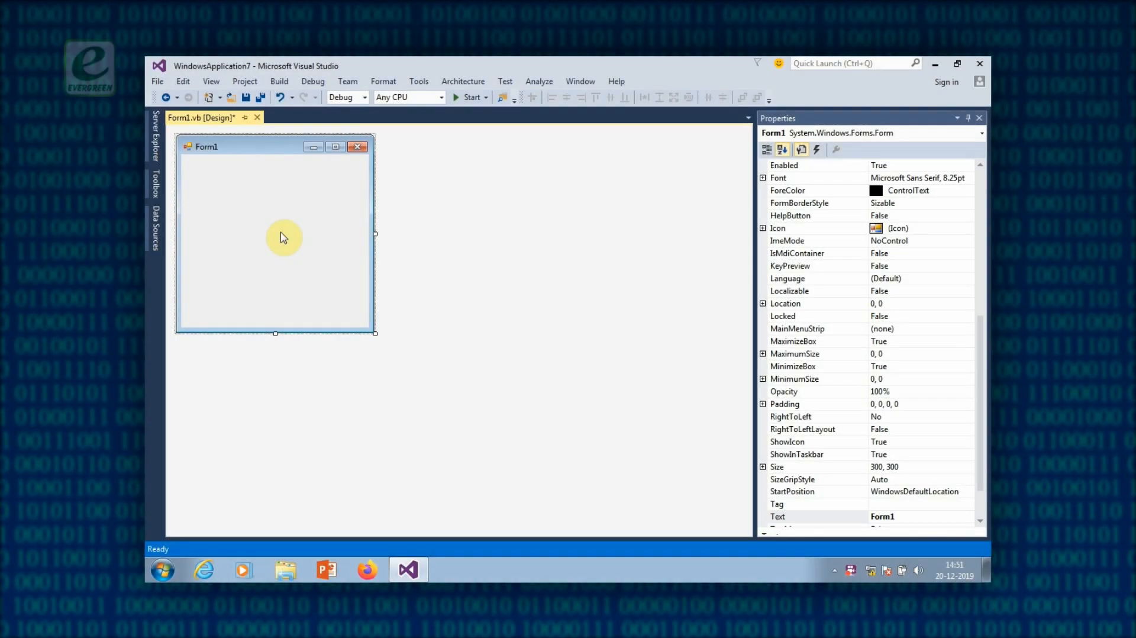
Step: Generate an empty Form1_Load handler and view the code behind Form1
{"action": "double_click", "coordinate": [283, 237]}
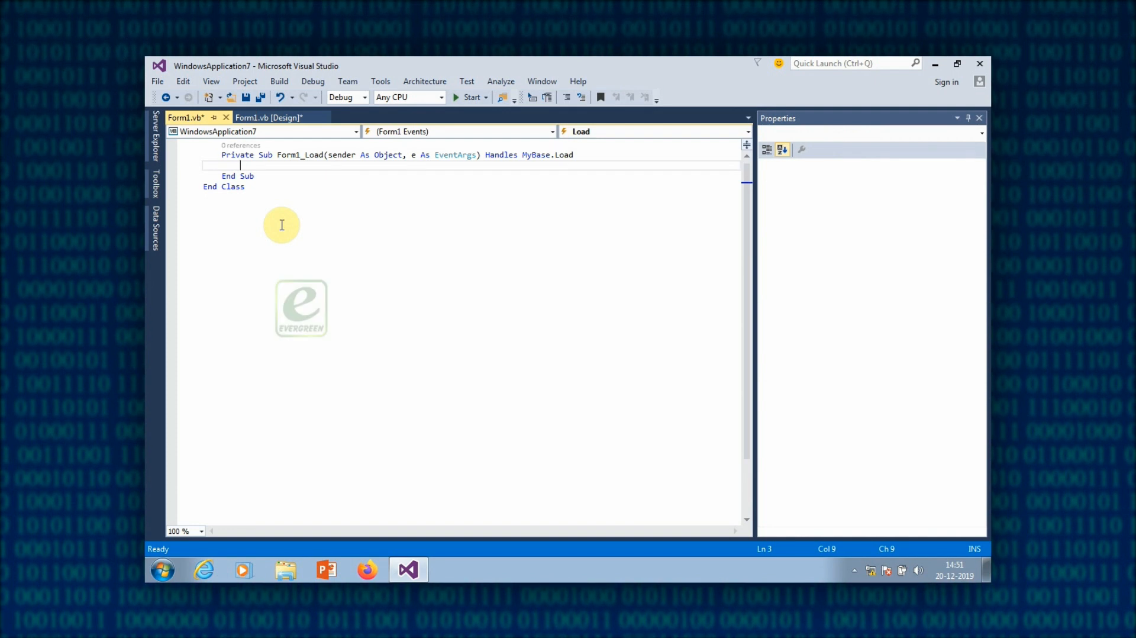
{"action": "left_click", "coordinate": [269, 117]}
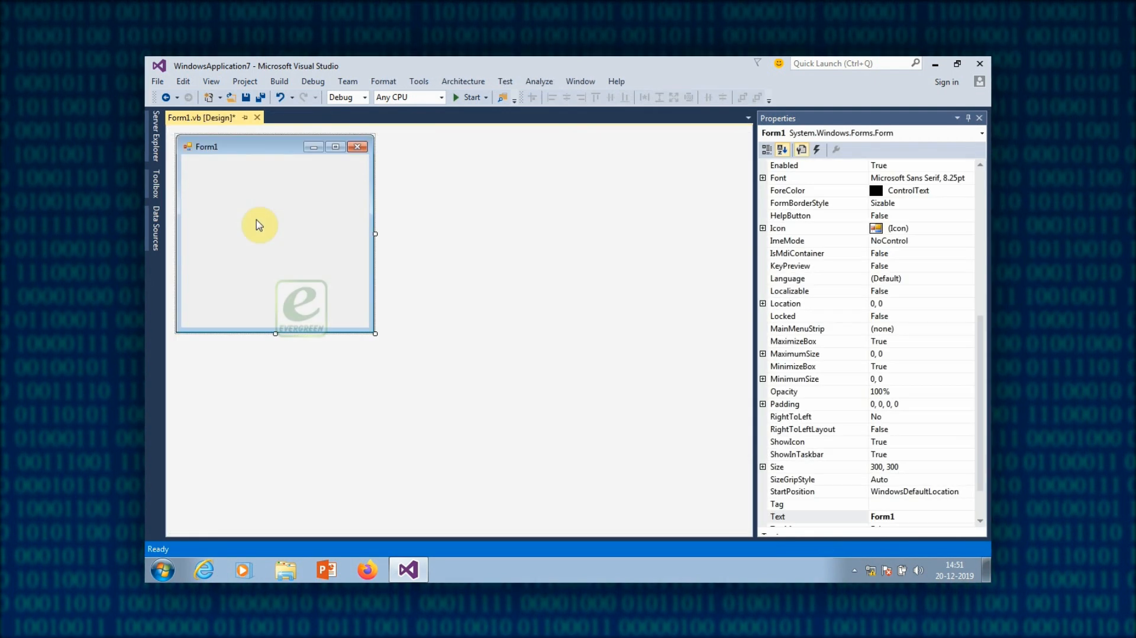
{"action": "right_click", "coordinate": [259, 225]}
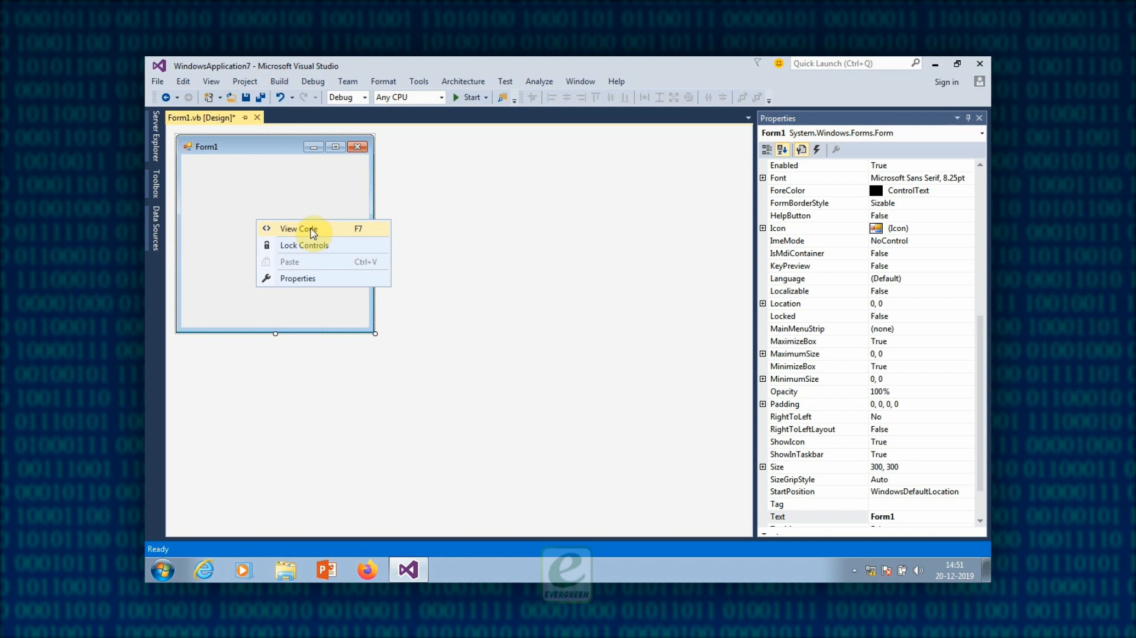
{"action": "left_click", "coordinate": [298, 228]}
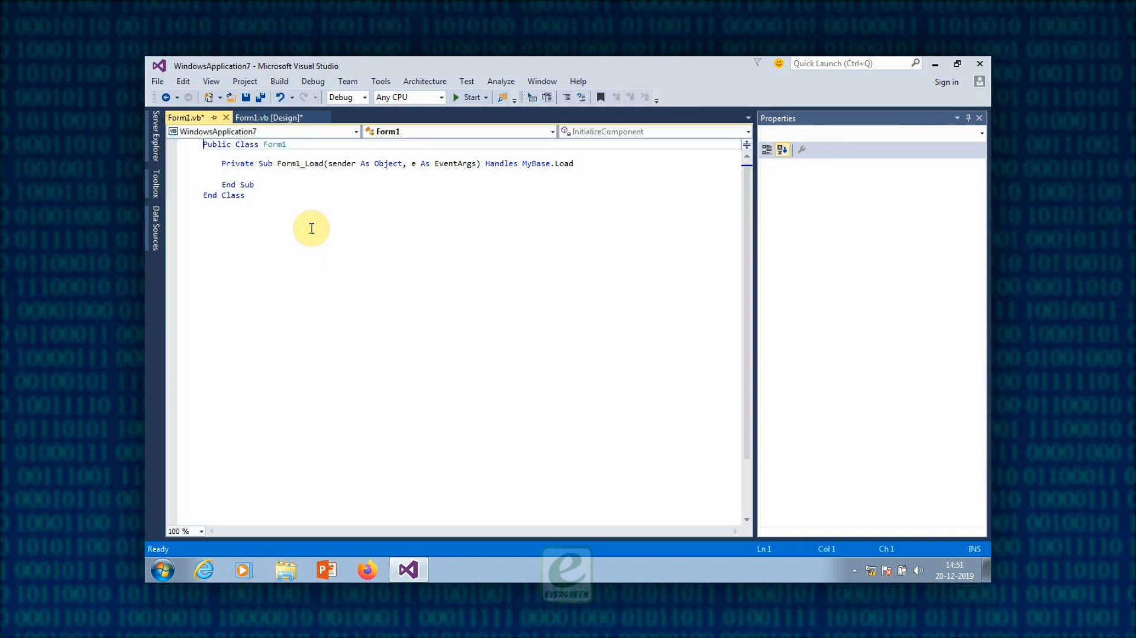
{"action": "key", "text": "F7"}
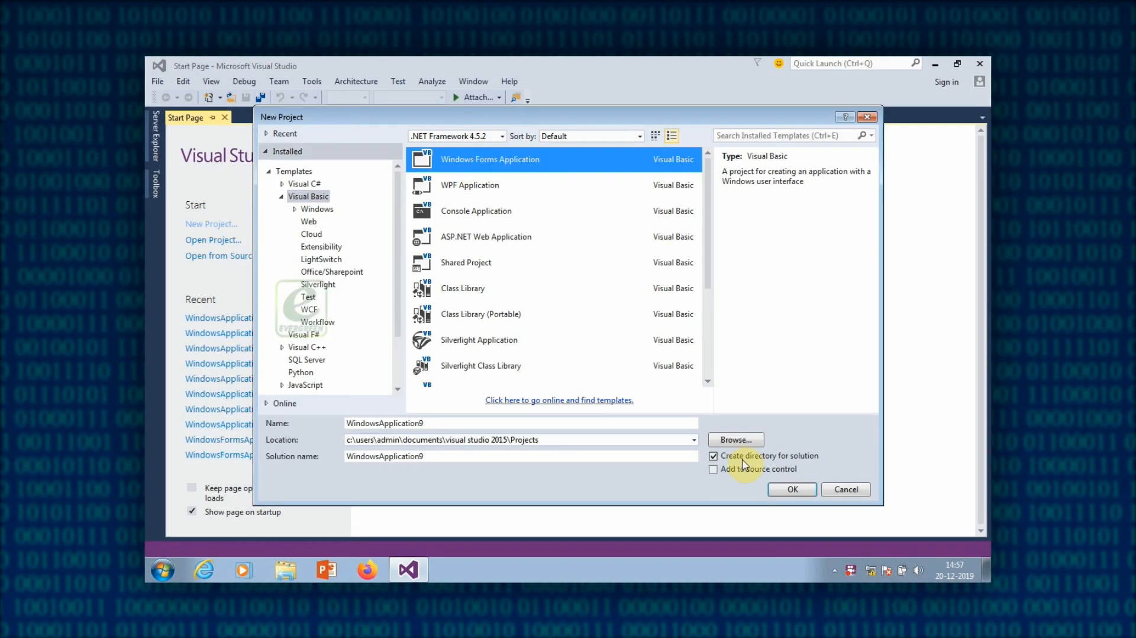
Step: Create WindowsApplication9, place Button1 near the top of Form1 and view its code
{"action": "left_click", "coordinate": [790, 489]}
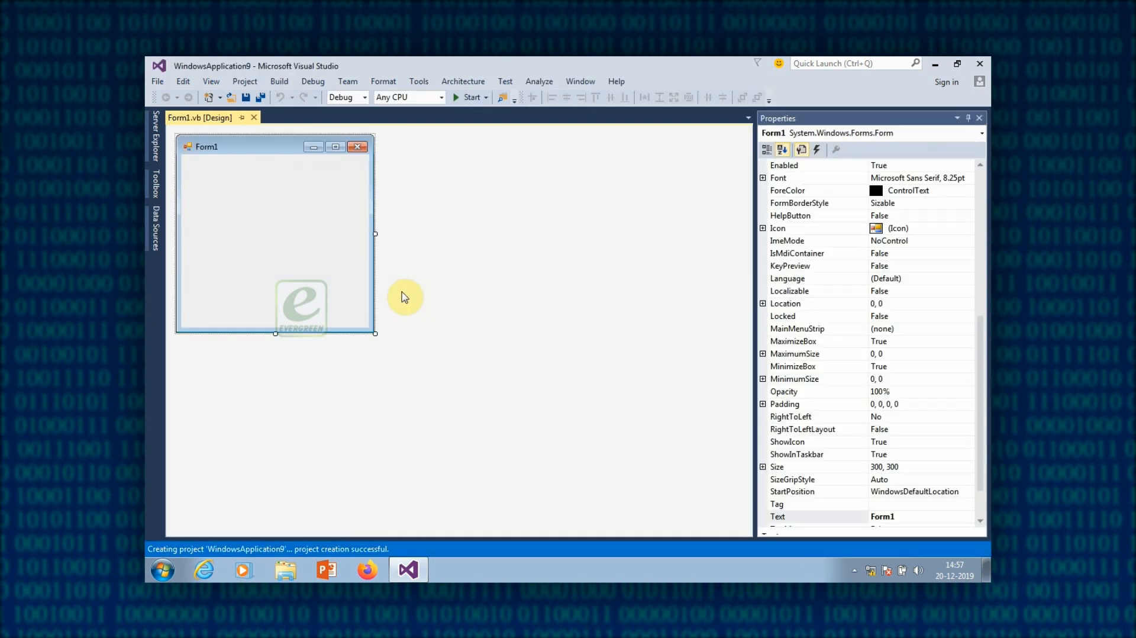
{"action": "left_click", "coordinate": [156, 192]}
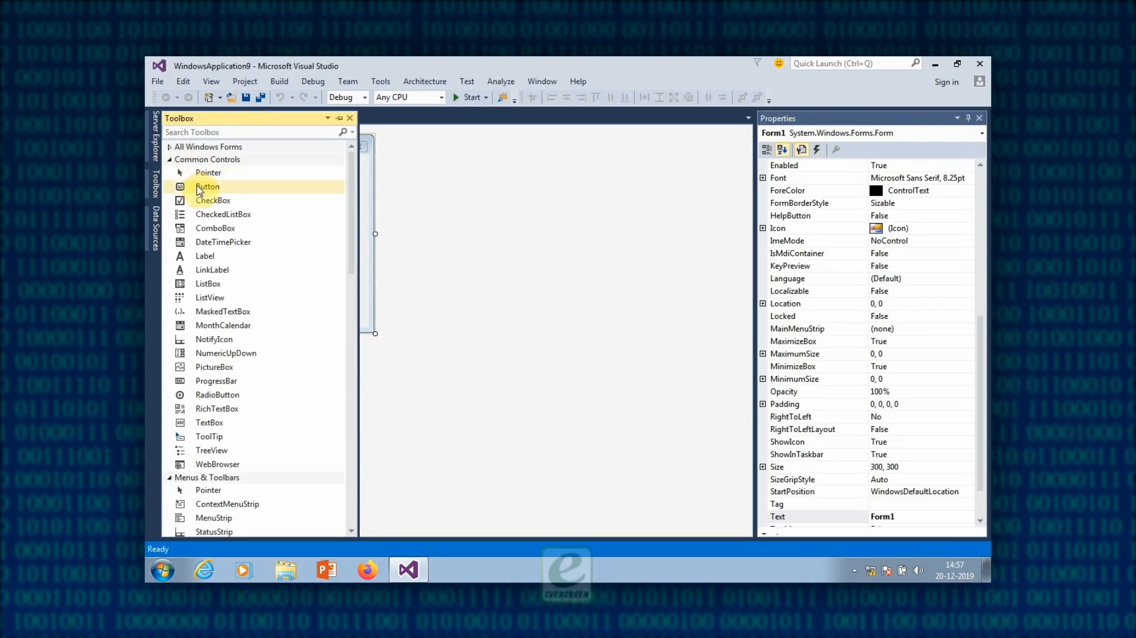
{"action": "left_click_drag", "start_coordinate": [207, 186], "coordinate": [276, 234]}
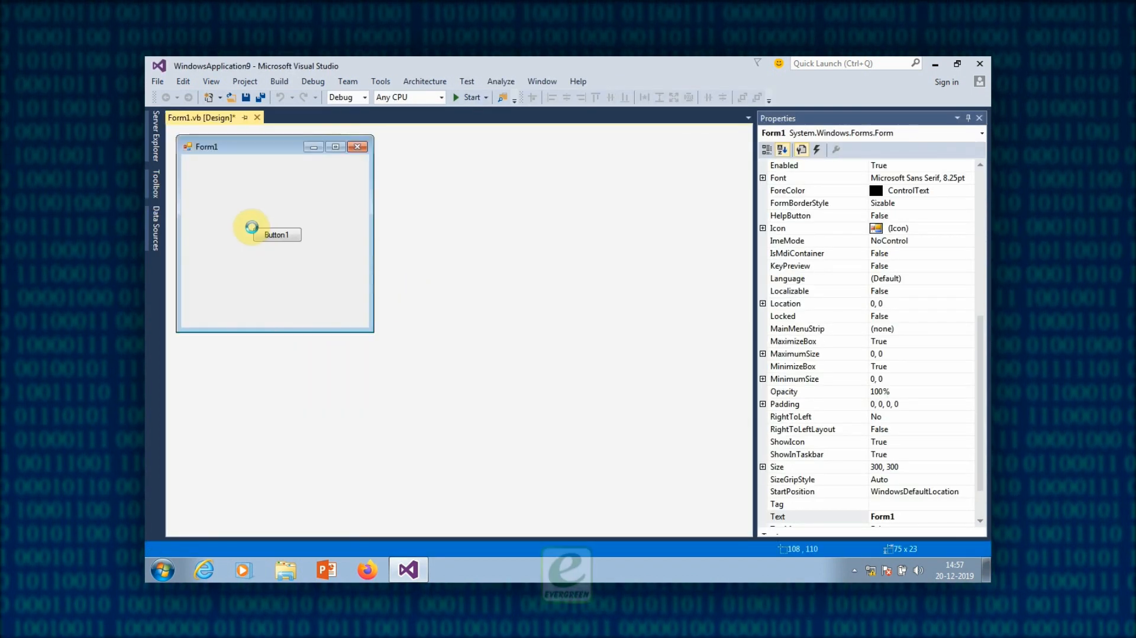
{"action": "left_click", "coordinate": [276, 234]}
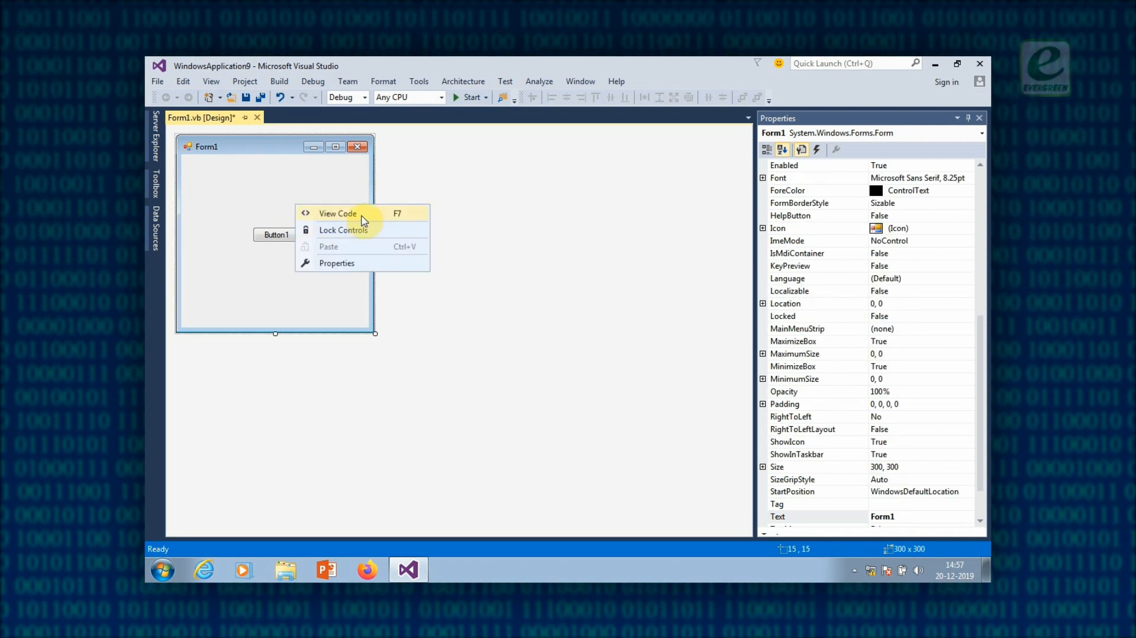
{"action": "left_click", "coordinate": [338, 213]}
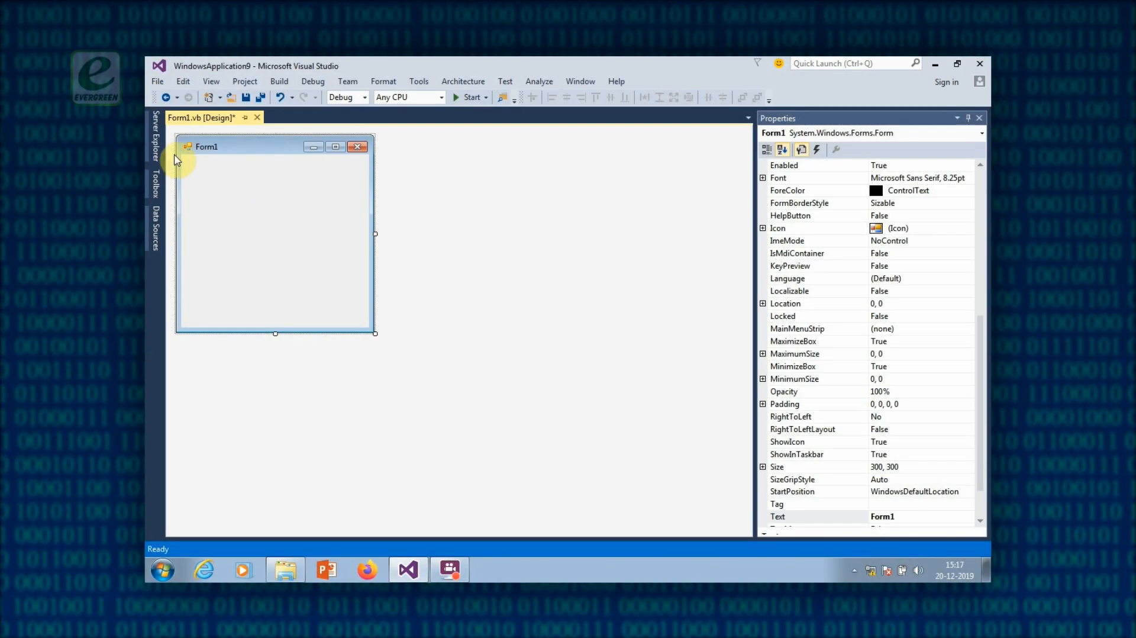
{"action": "mouse_move", "coordinate": [257, 211]}
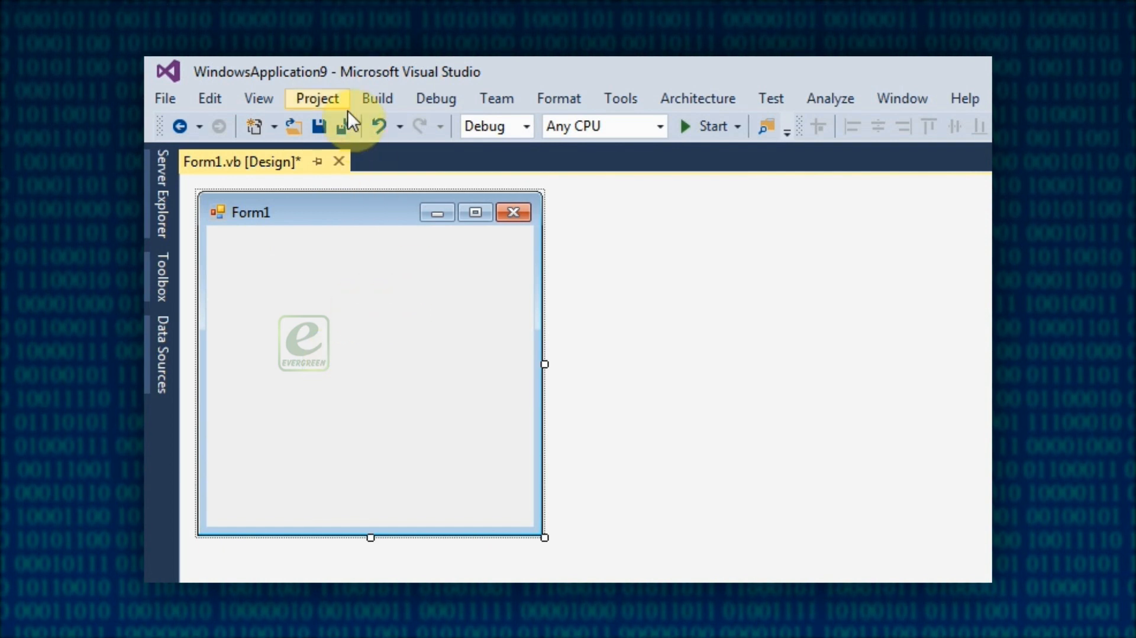
Step: Add a new blank Windows Form, Form3.vb, to the project via Project > Add New Item
{"action": "left_click", "coordinate": [316, 99]}
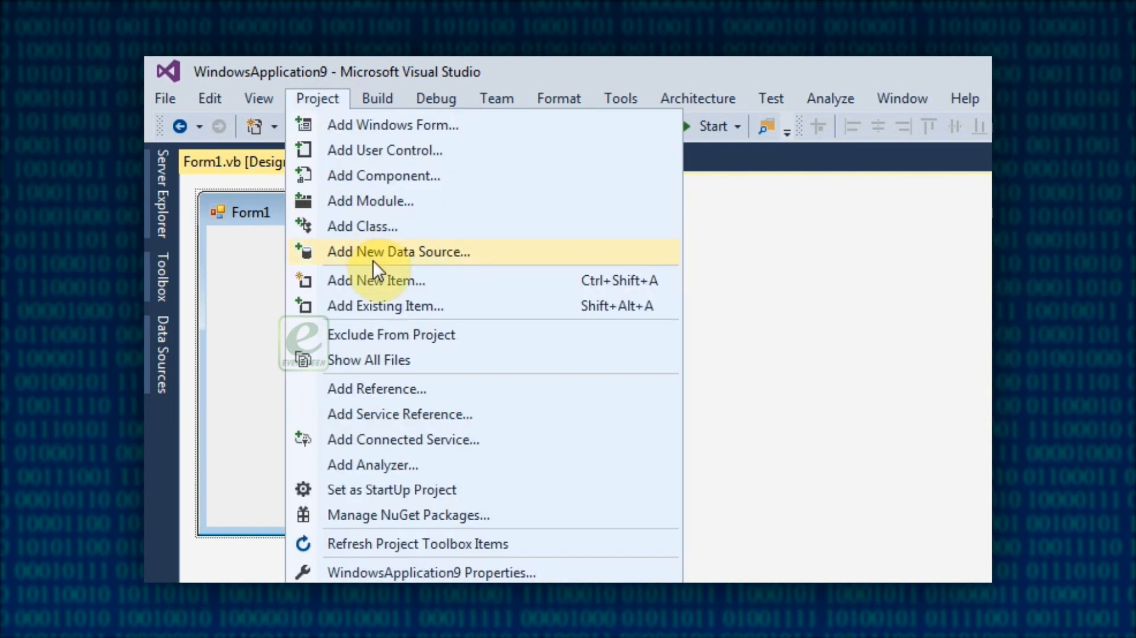
{"action": "left_click", "coordinate": [375, 280]}
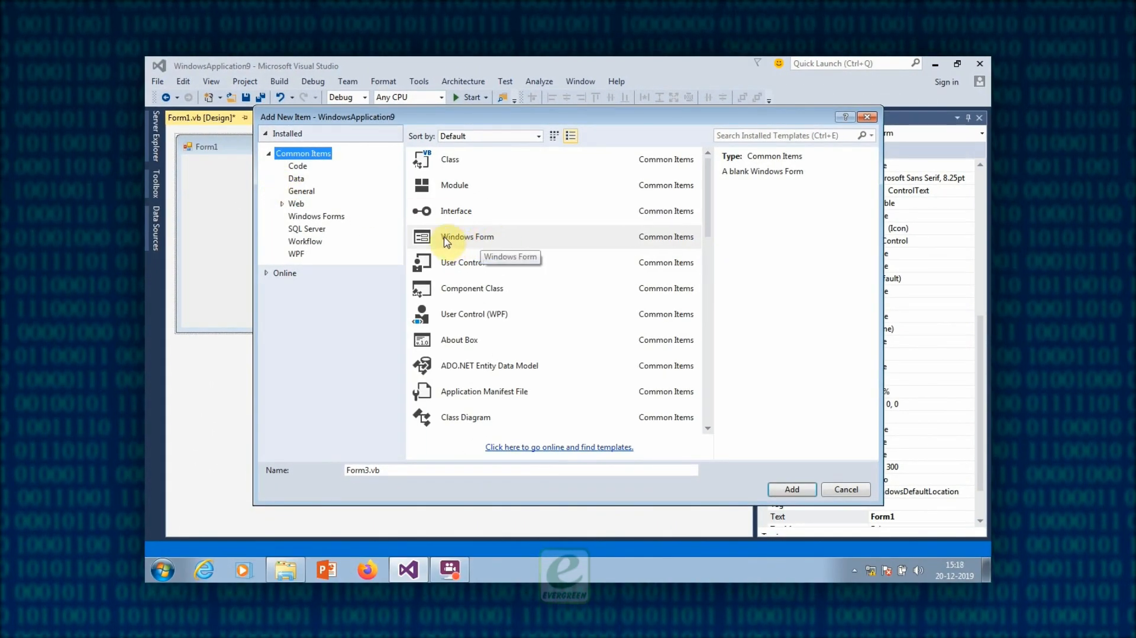
{"action": "left_click", "coordinate": [467, 236]}
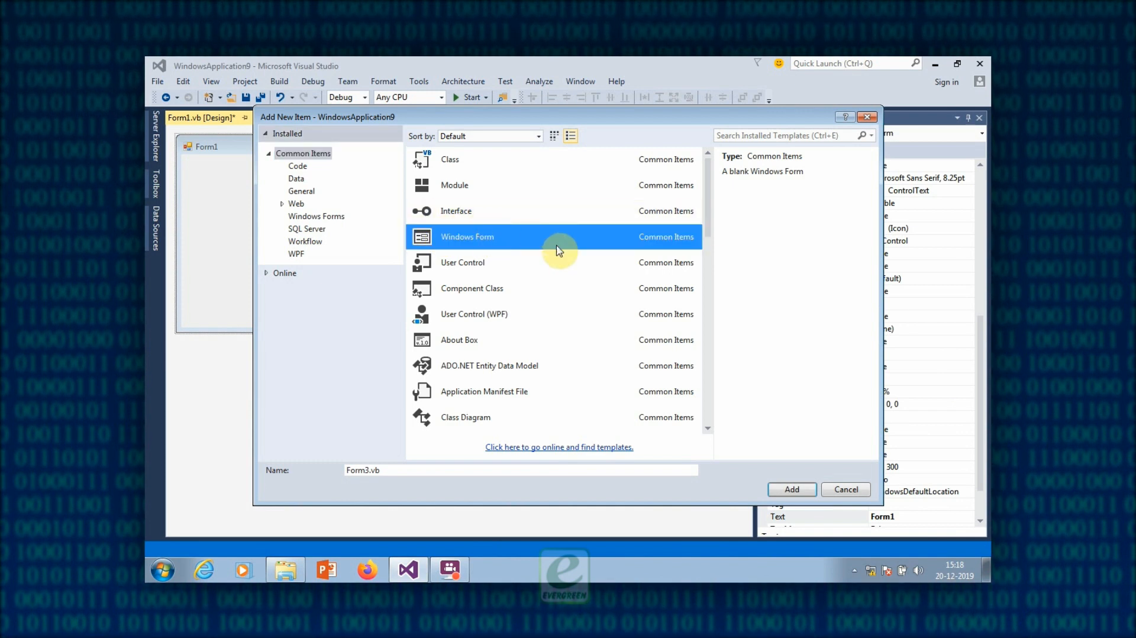
{"action": "left_click", "coordinate": [791, 489]}
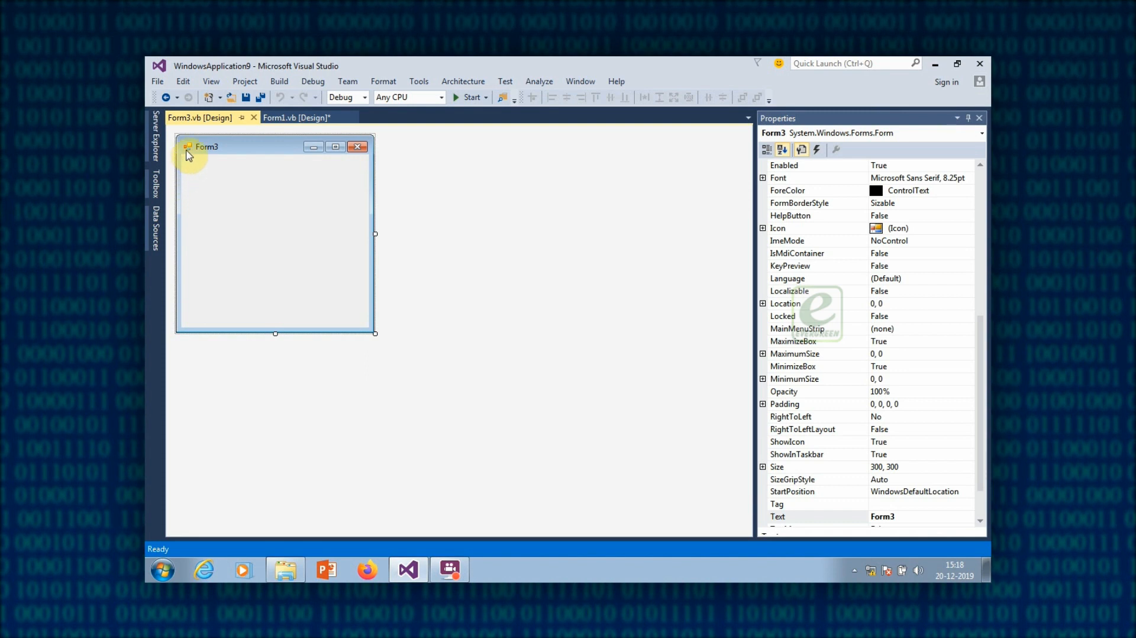
{"action": "mouse_move", "coordinate": [227, 168]}
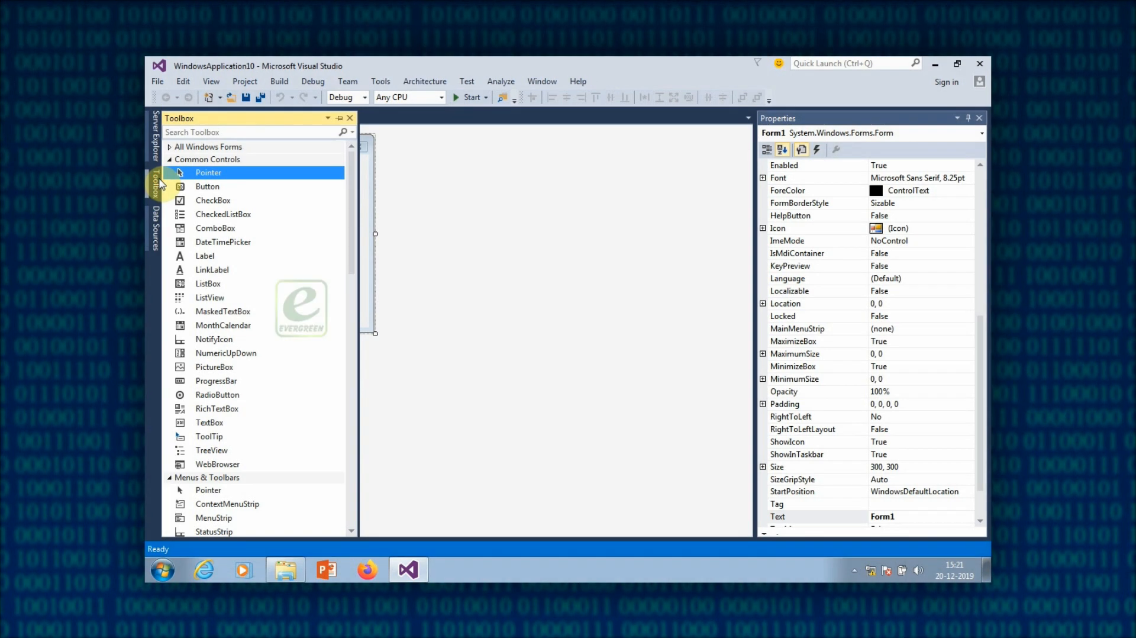
{"action": "mouse_move", "coordinate": [207, 186]}
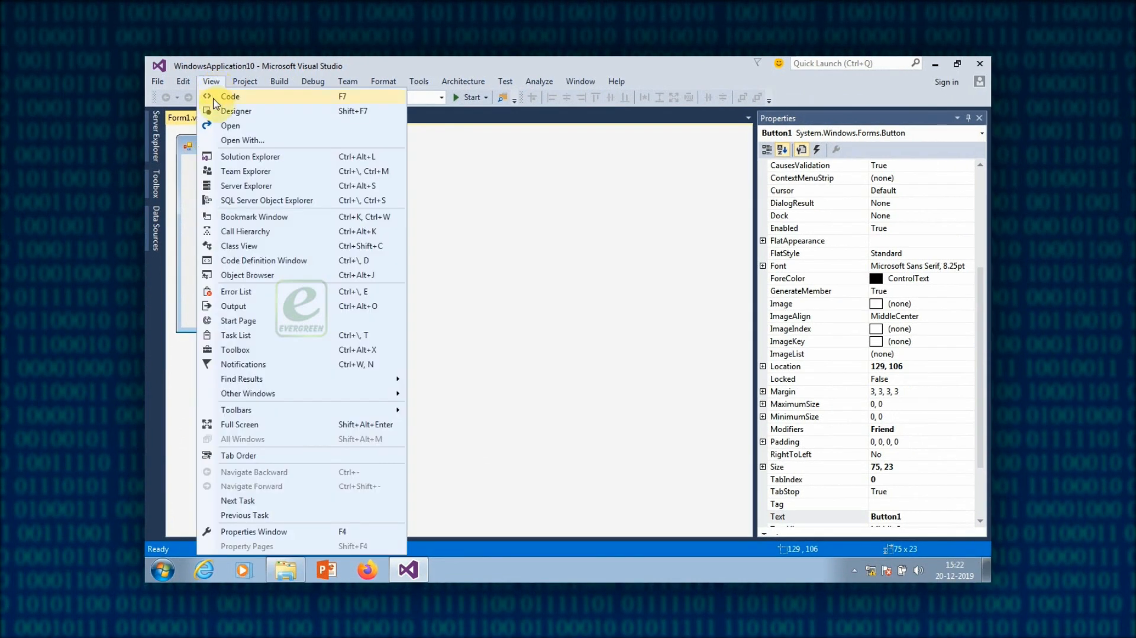
{"action": "mouse_move", "coordinate": [257, 352]}
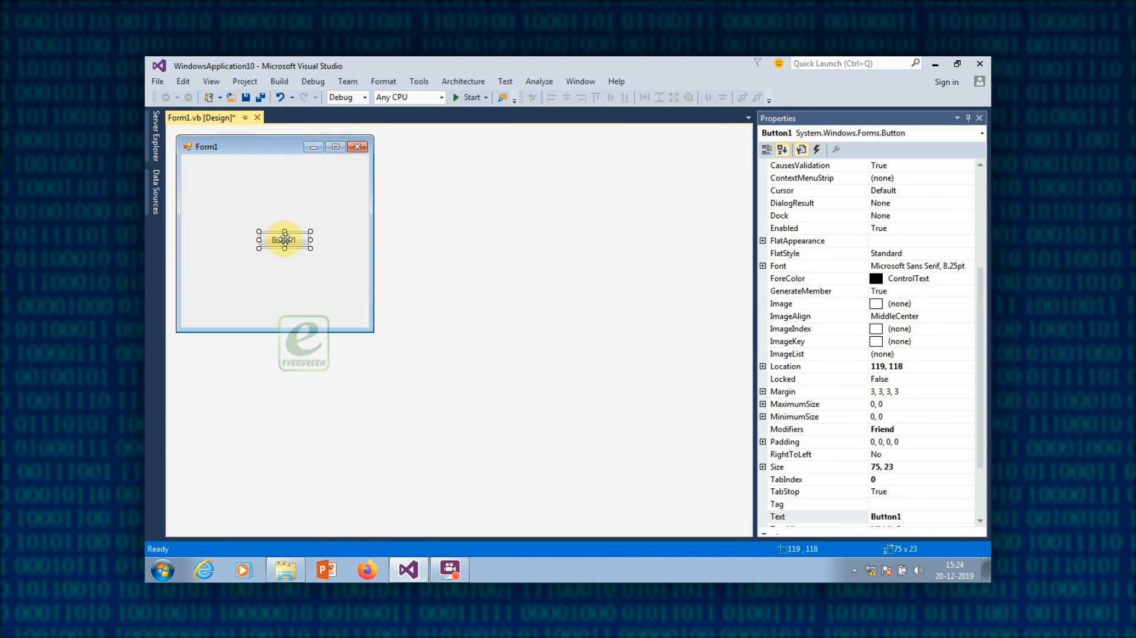
Step: Nudge Button1 slightly up and left on the Form1 designer
{"action": "left_click_drag", "start_coordinate": [283, 239], "coordinate": [272, 228]}
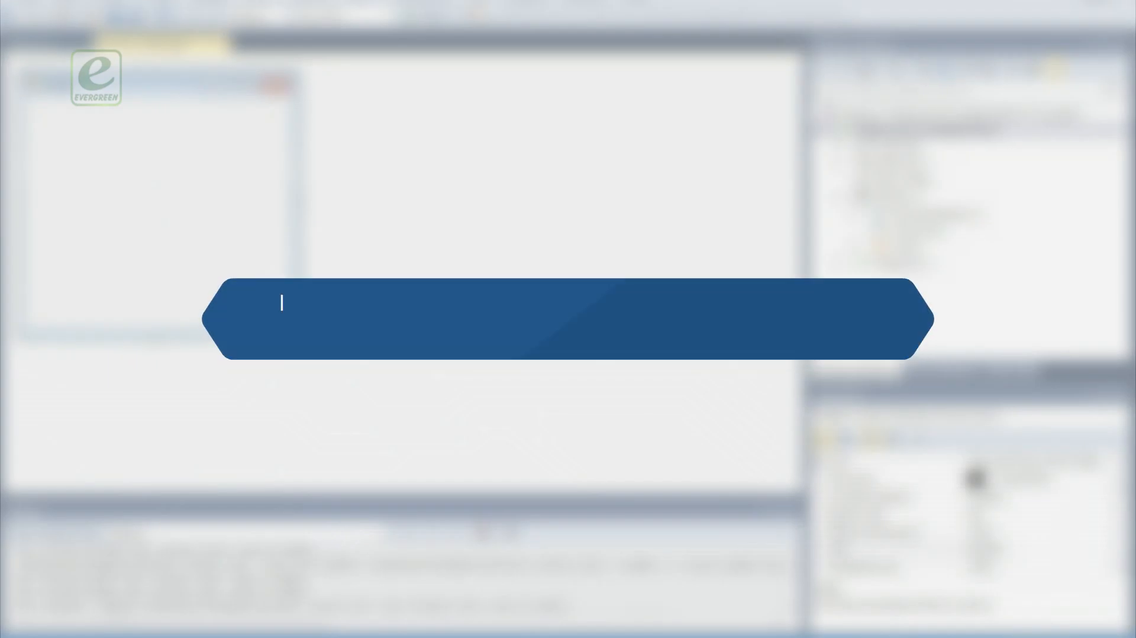
Step: Set the button's Text to Home and its Image to the Chrysanthemum2 project resource
{"action": "type", "text": "In almost every case, you w"}
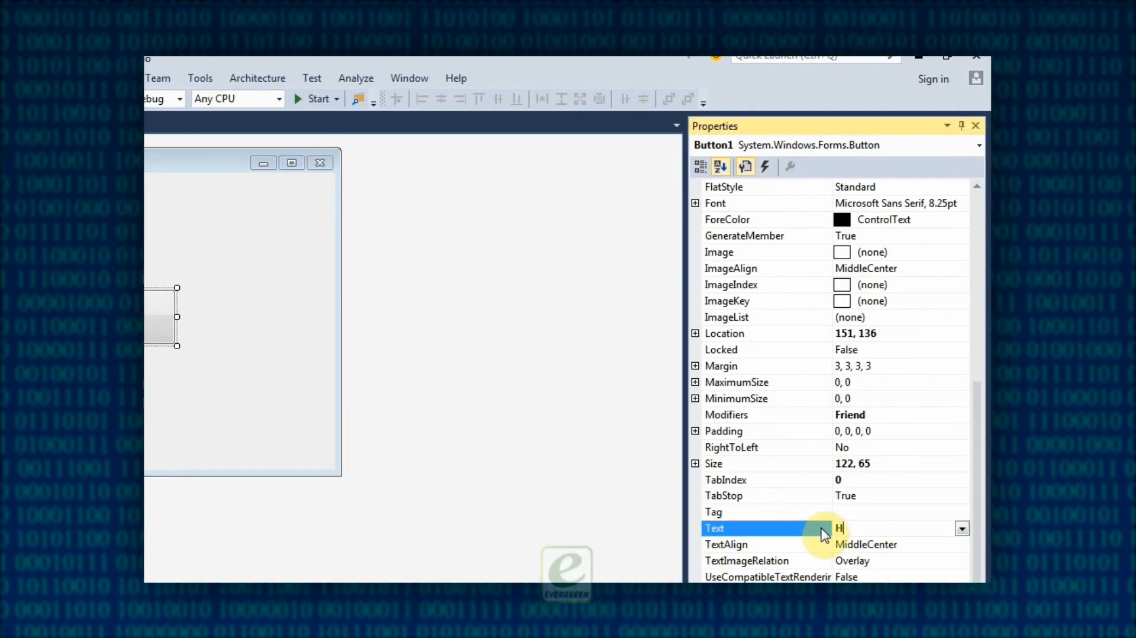
{"action": "type", "text": "Home"}
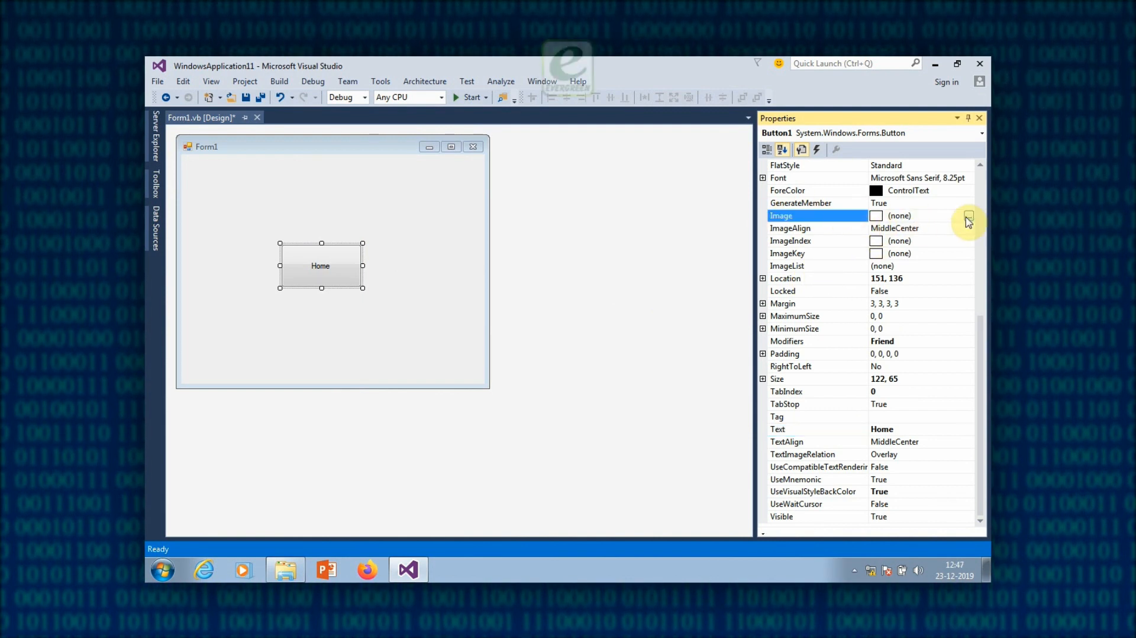
{"action": "left_click", "coordinate": [969, 216]}
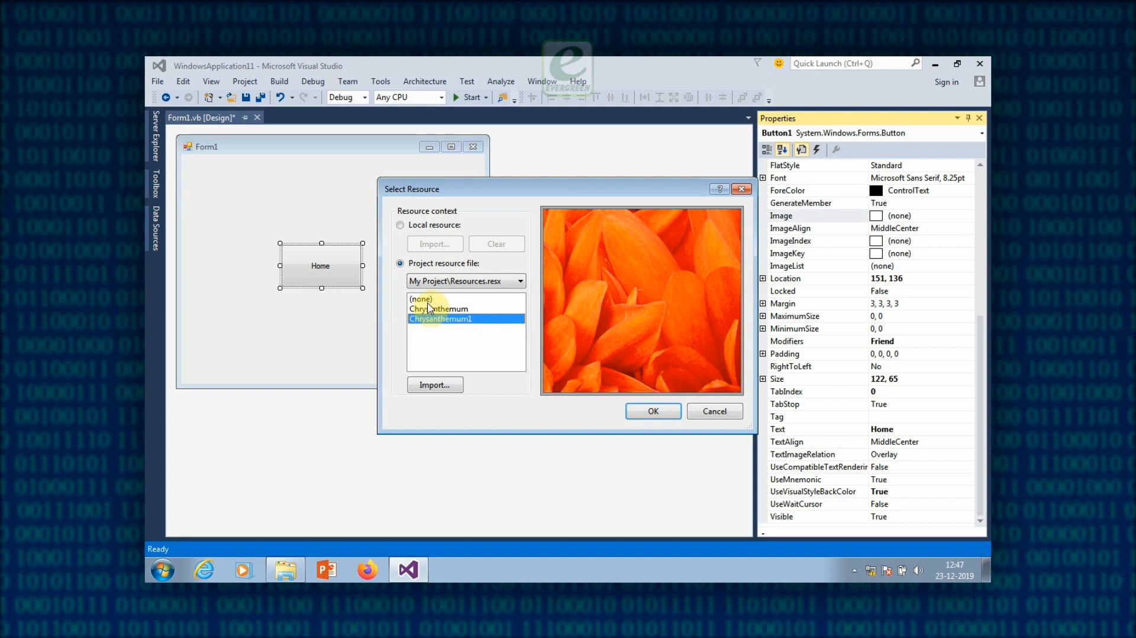
{"action": "left_click", "coordinate": [420, 299]}
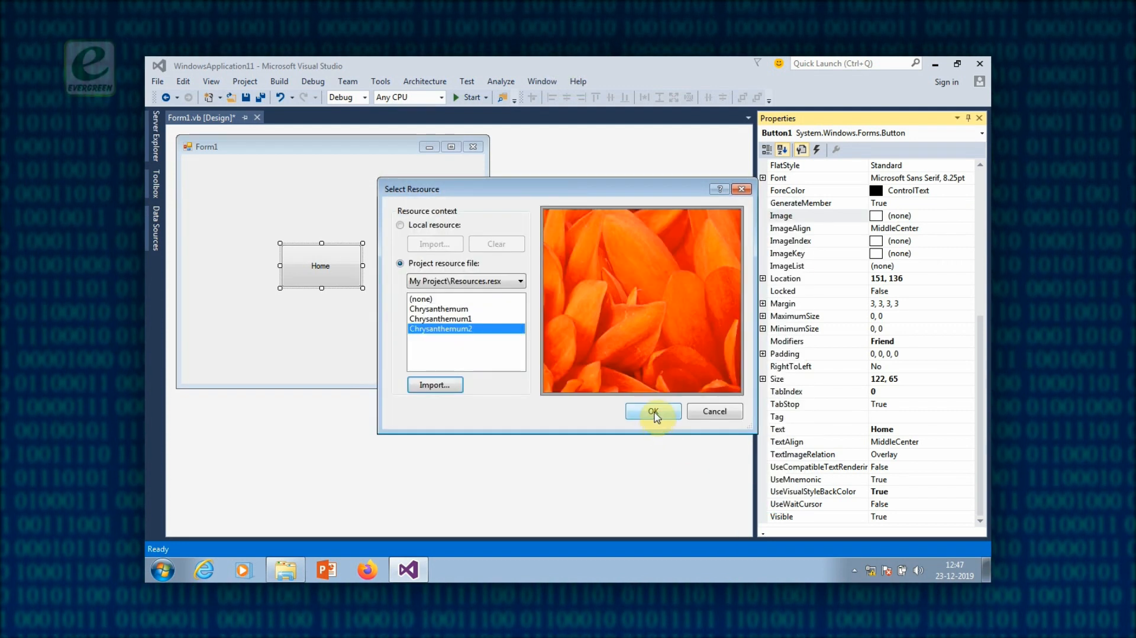
{"action": "left_click", "coordinate": [652, 410]}
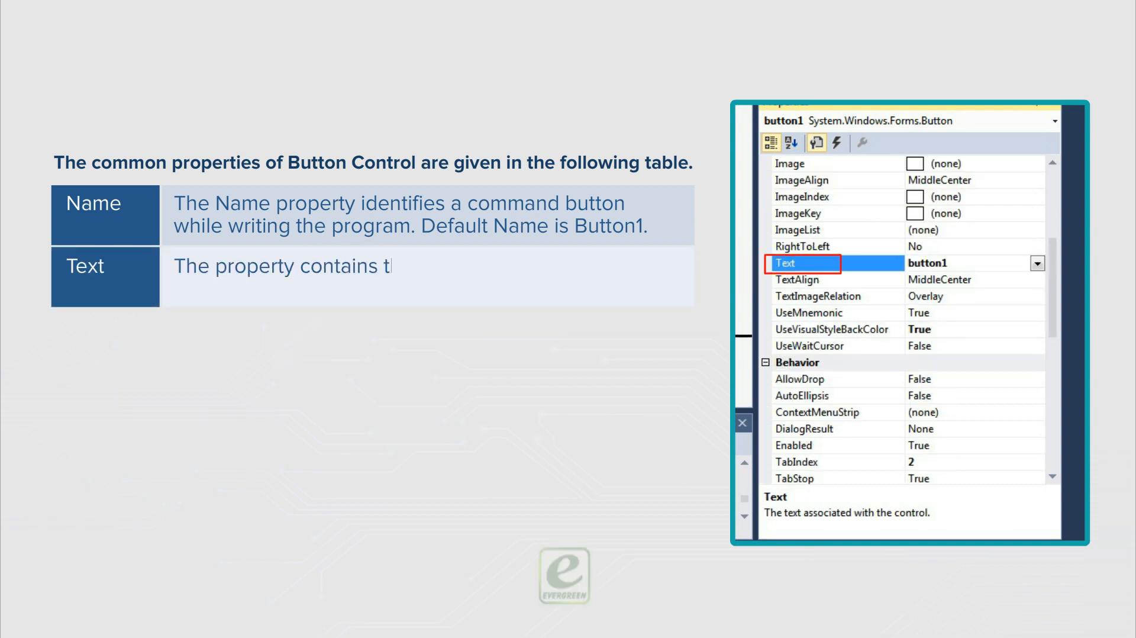
Step: Reveal the Button control properties table describing the Name and Text rows
{"action": "type", "text": "he text, which is displayed on the Label."}
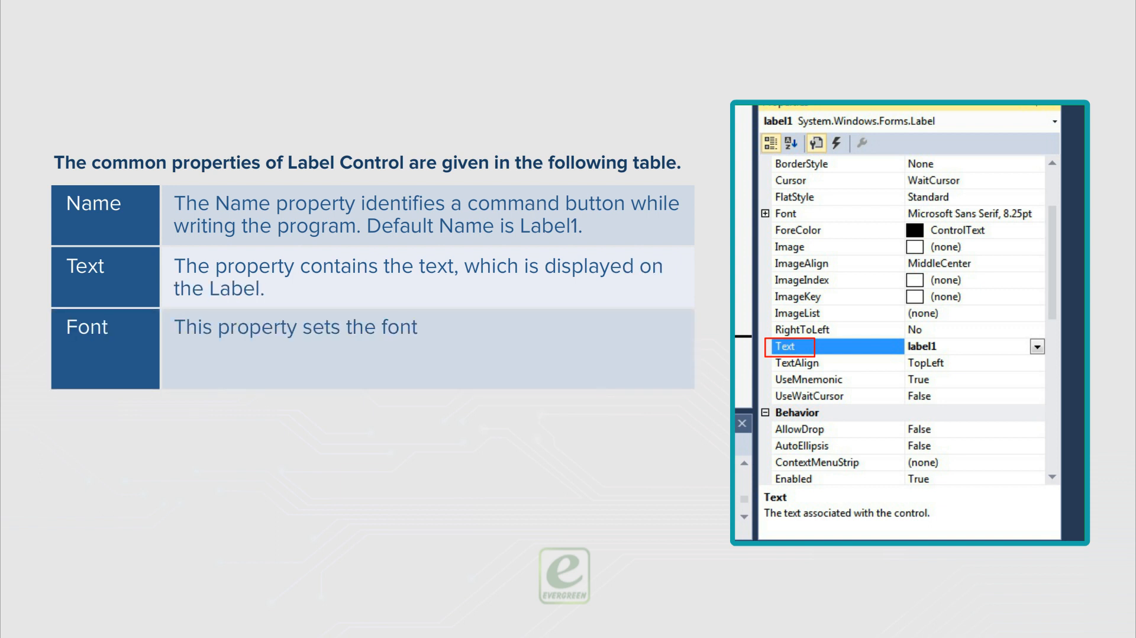
Step: Reveal the Label control Font row covering size, font style and default font name
{"action": "type", "text": "size, font, font style, text"}
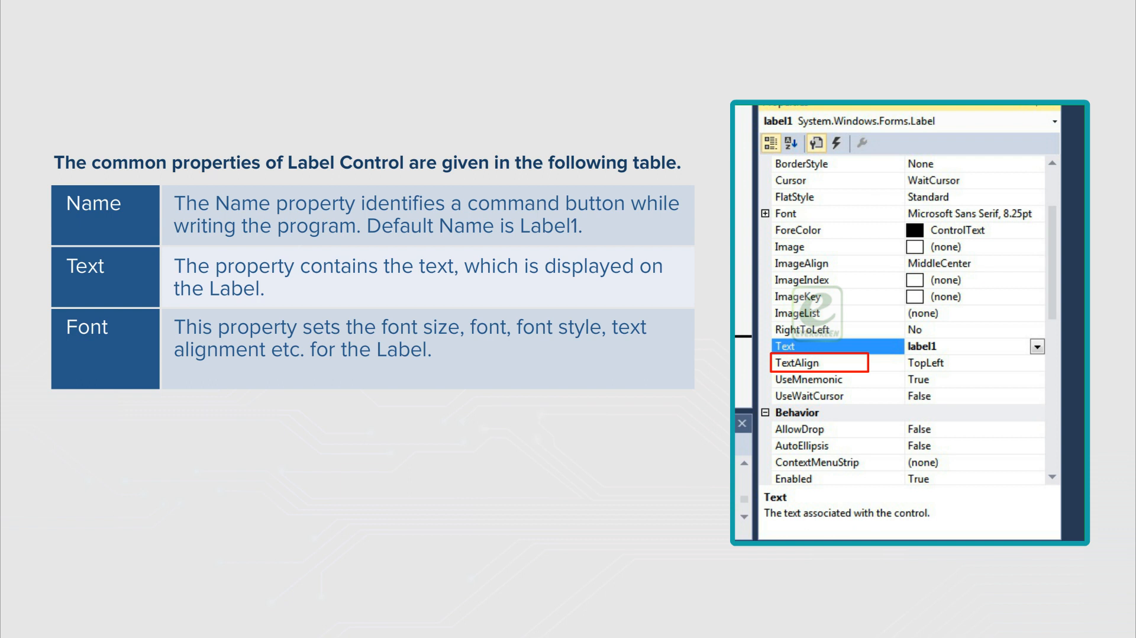
{"action": "type", "text": "Default font name is"}
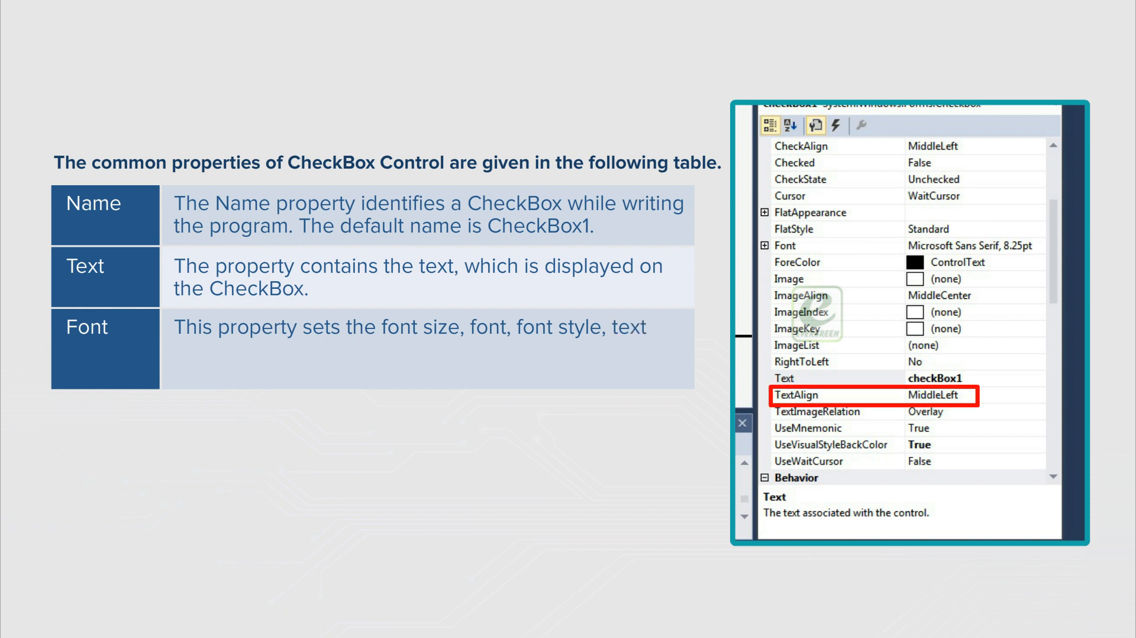
Step: Fill in the CheckBox properties slide text describing alignment for the CheckBox control
{"action": "type", "text": "alignment etc. for the Checl"}
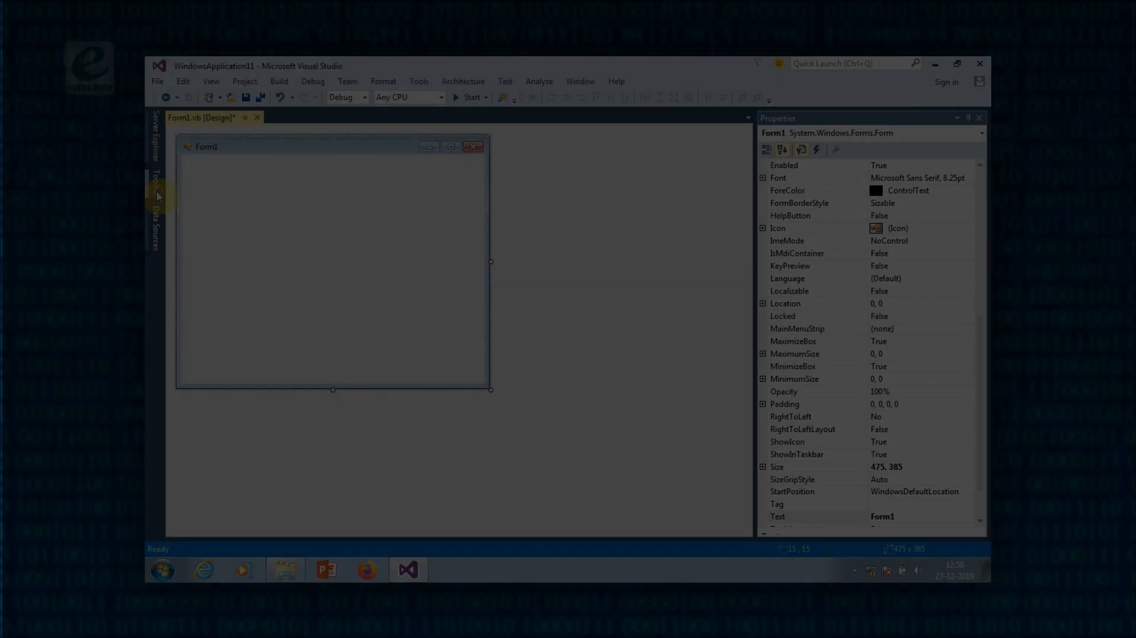
Step: Show the code behind Form1 from Label1's View Code action, giving an empty Label1_Click handler
{"action": "left_click", "coordinate": [156, 178]}
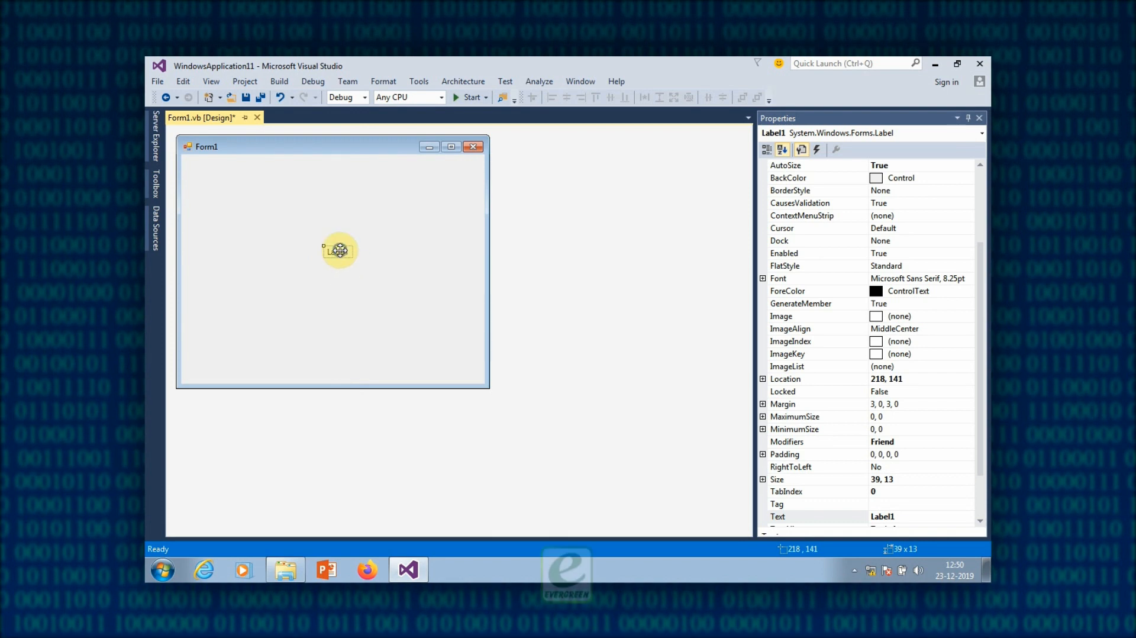
{"action": "right_click", "coordinate": [338, 250]}
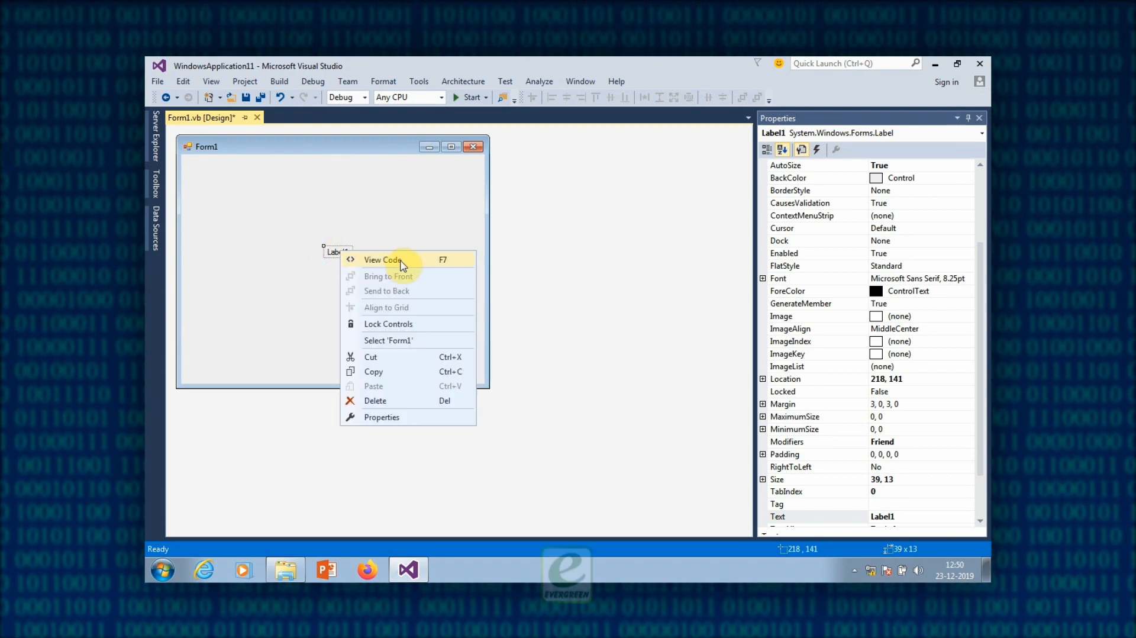
{"action": "left_click", "coordinate": [383, 259]}
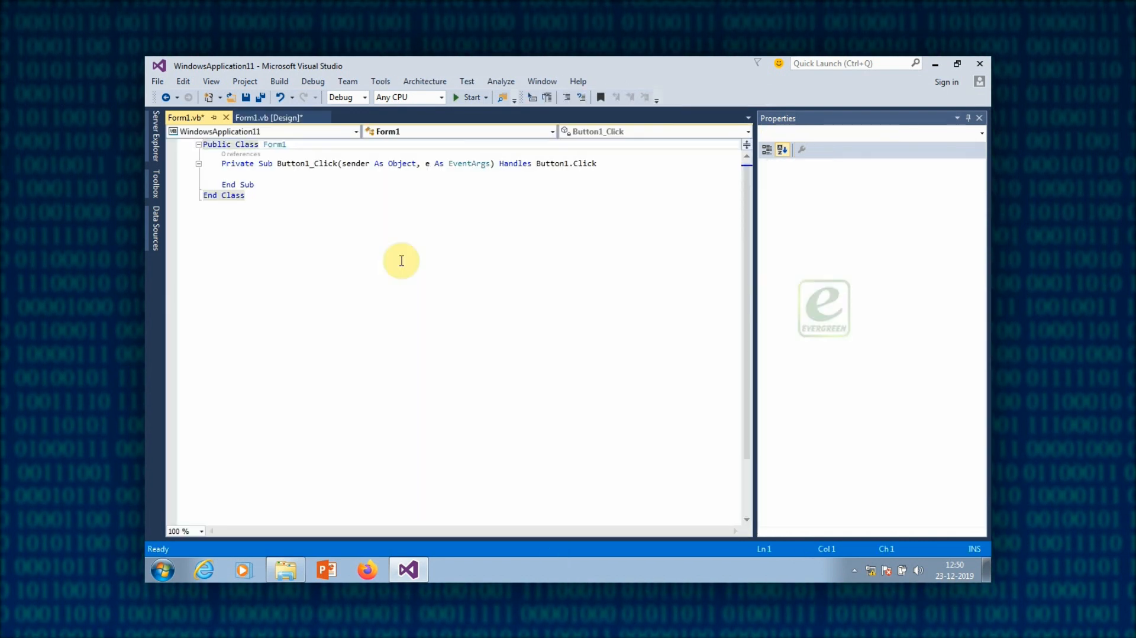
{"action": "key", "text": "F7"}
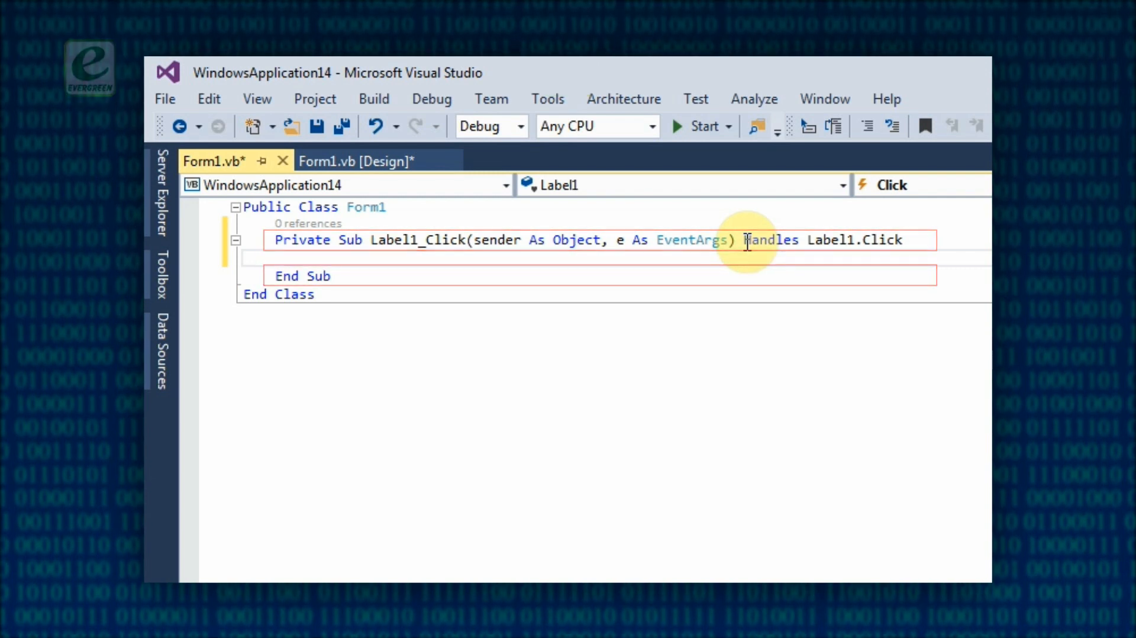
Step: Write Label1.Text = "WELCOME TO CHIPS AND BYTES" inside Label1_Click
{"action": "type", "text": "Label1.Text = \"WELCOME TO"}
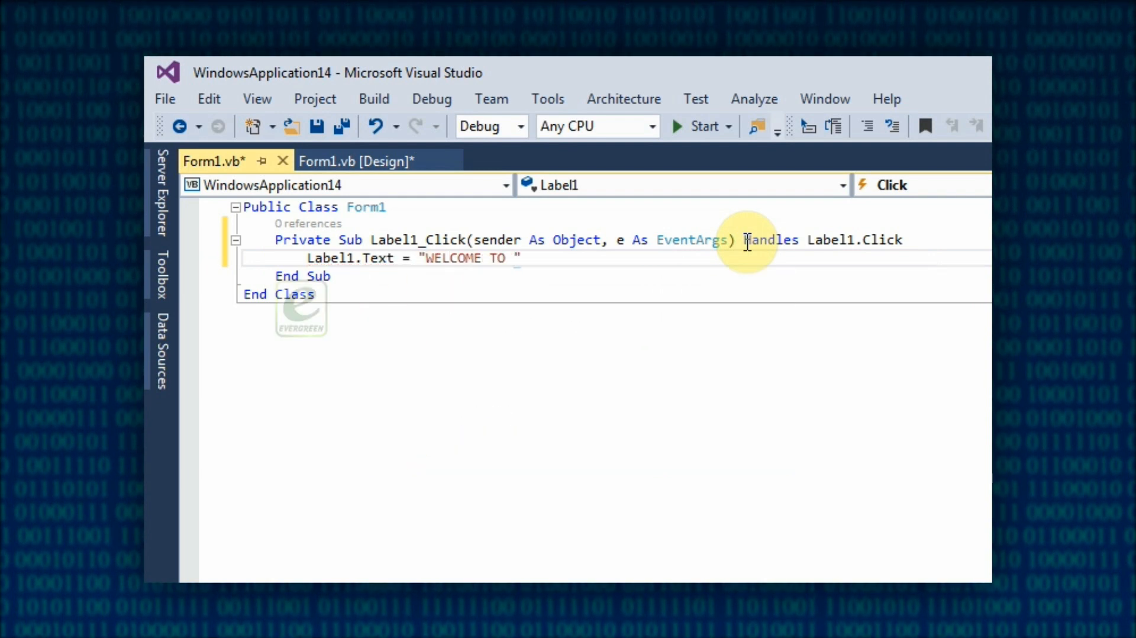
{"action": "type", "text": "CHIPS AND BYTES"}
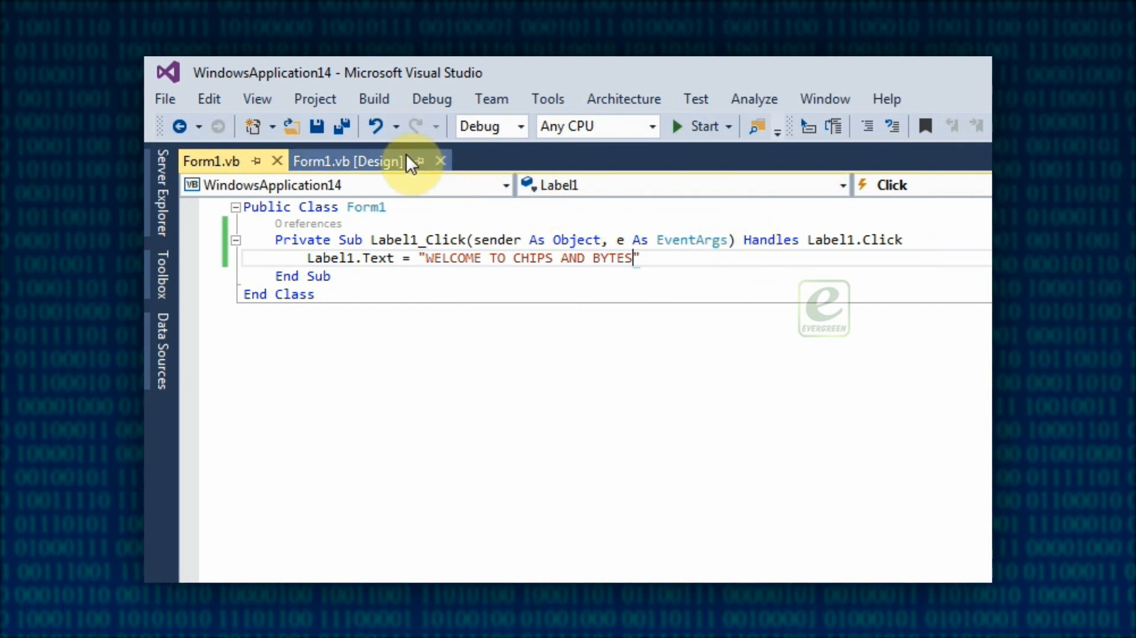
Step: Run the project with Start Debugging (F5) to build and test the label-click code
{"action": "key", "text": "F5"}
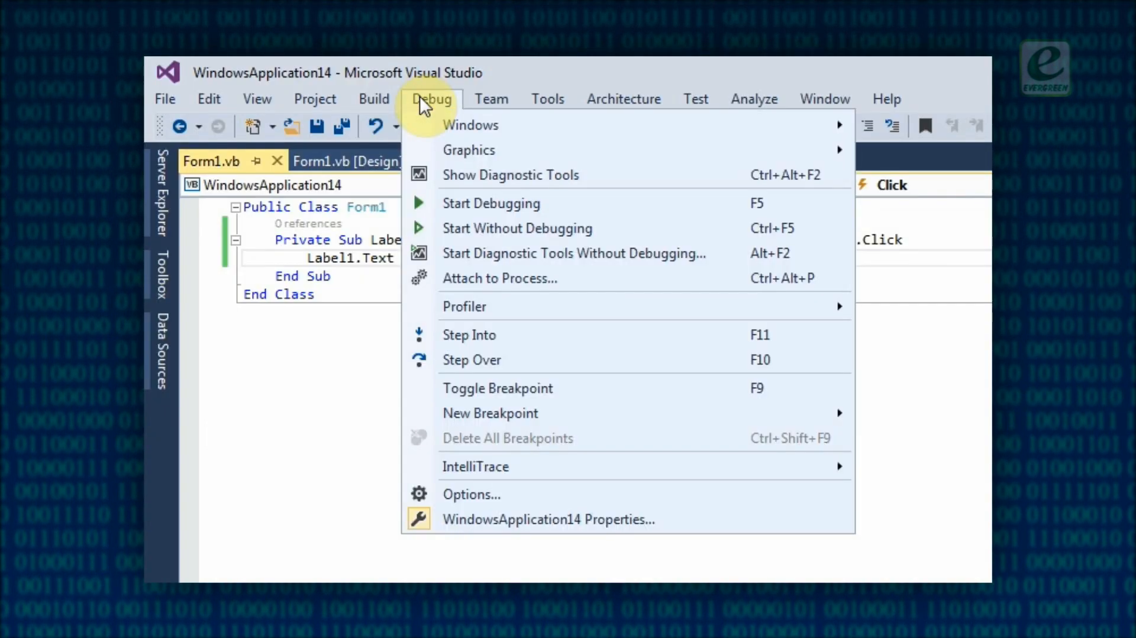
{"action": "mouse_move", "coordinate": [491, 204]}
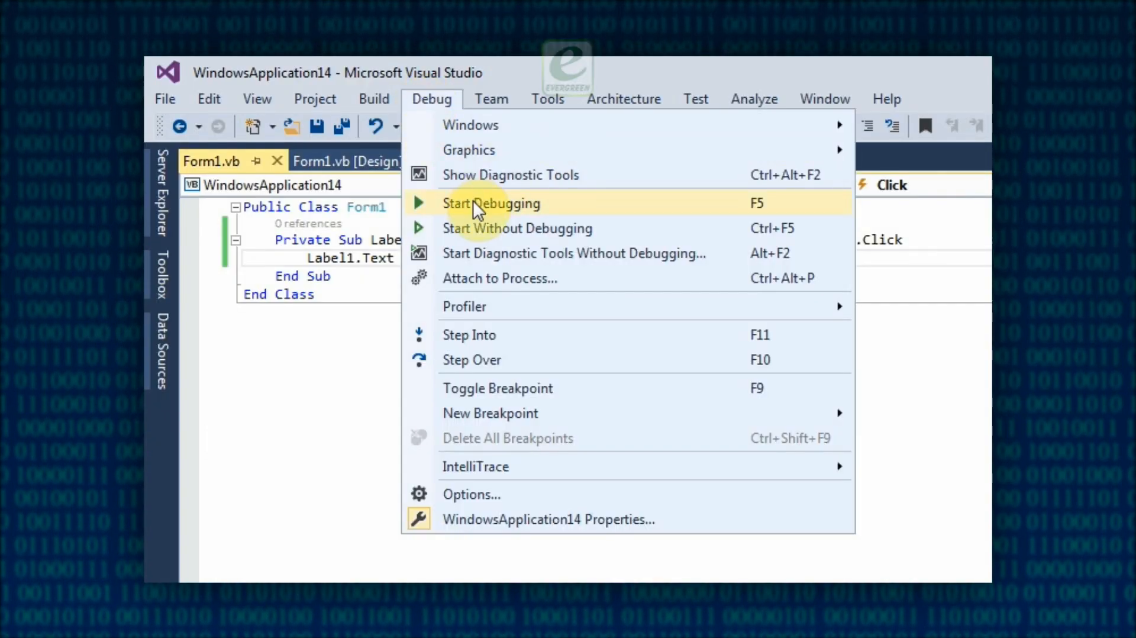
{"action": "left_click", "coordinate": [491, 203]}
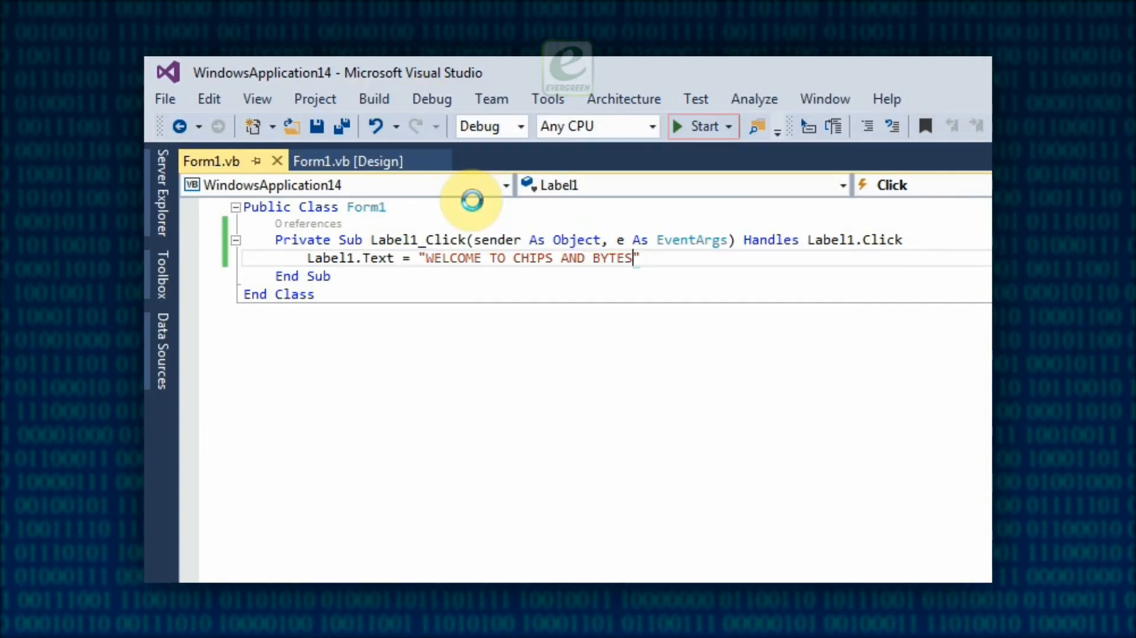
{"action": "left_click", "coordinate": [696, 126]}
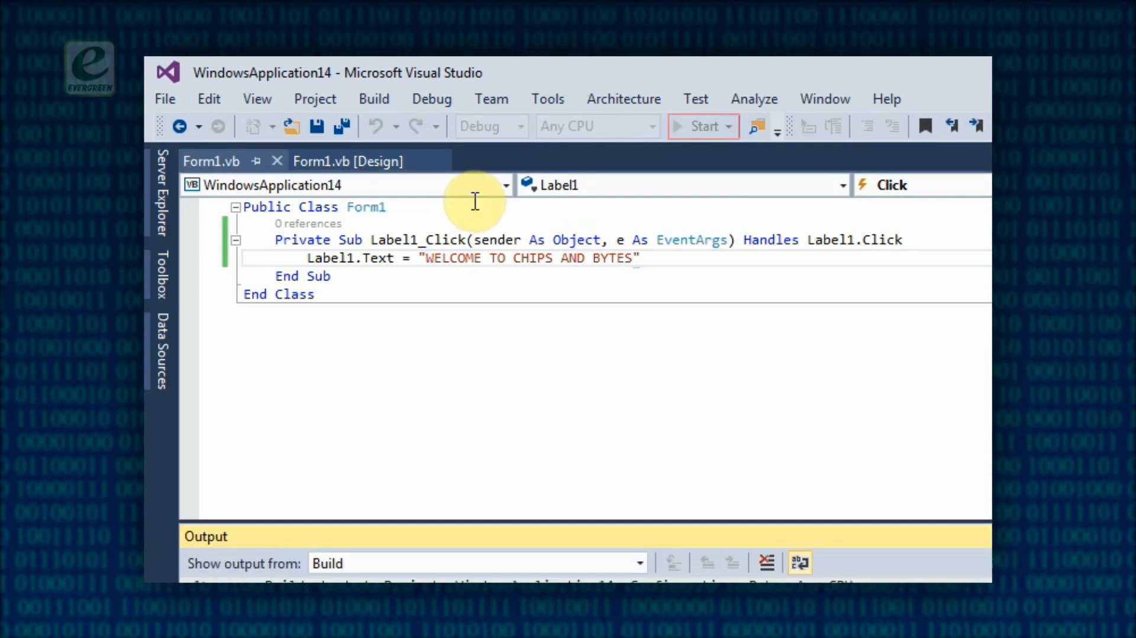
{"action": "left_click", "coordinate": [700, 126]}
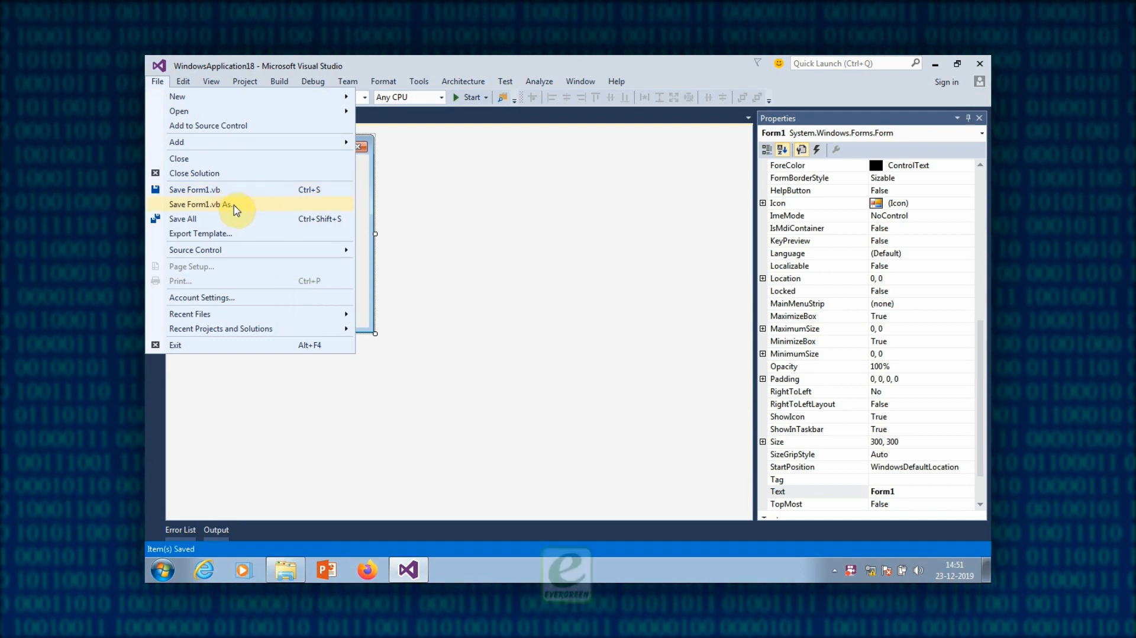
Step: Save Form1.vb as Home in the D:\Chips and Bytes - 7 folder
{"action": "left_click", "coordinate": [202, 204]}
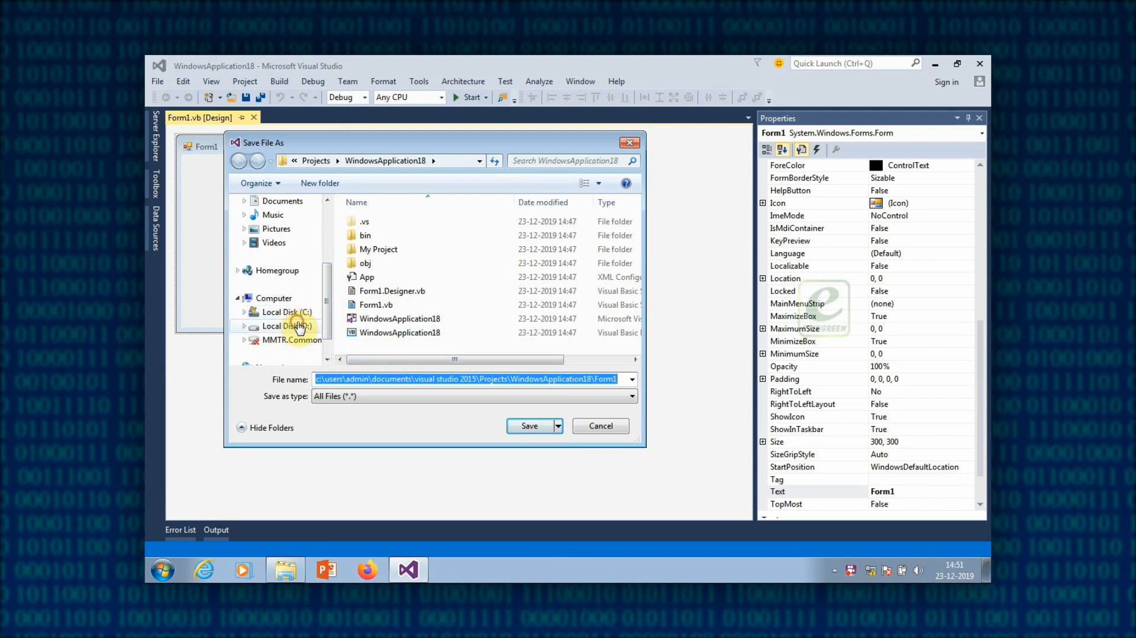
{"action": "left_click", "coordinate": [285, 326]}
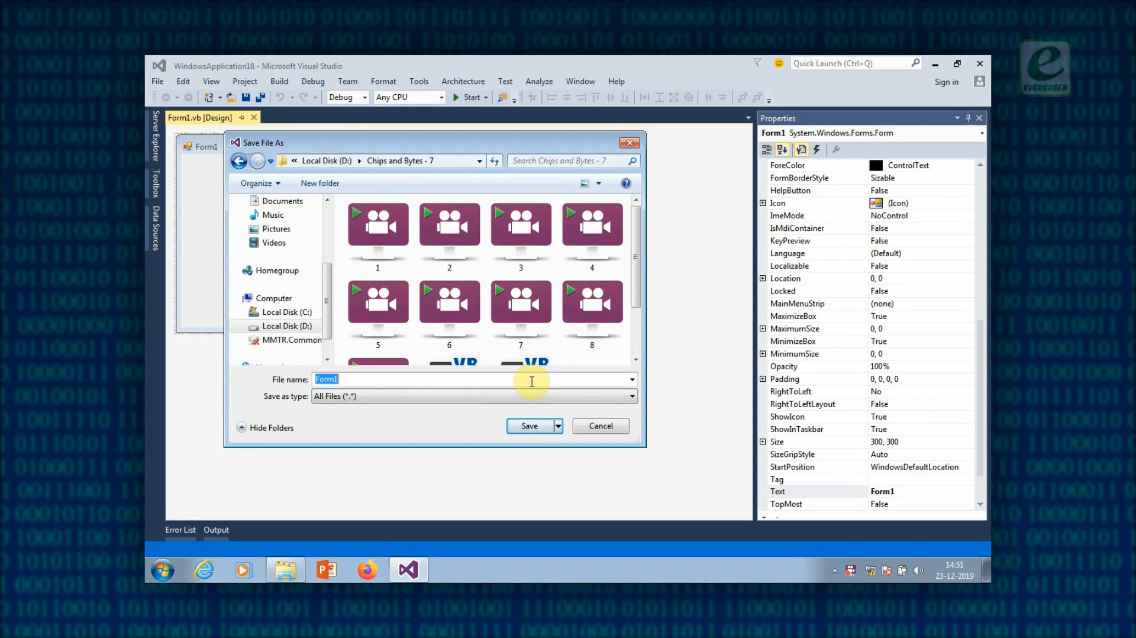
{"action": "type", "text": "Home"}
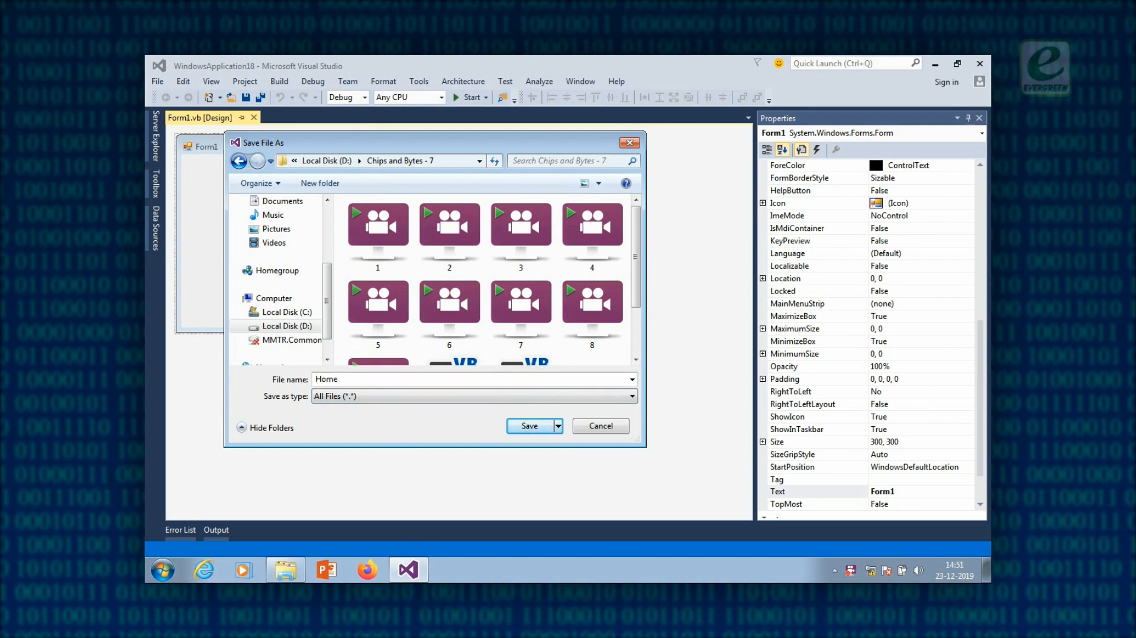
{"action": "left_click", "coordinate": [529, 426]}
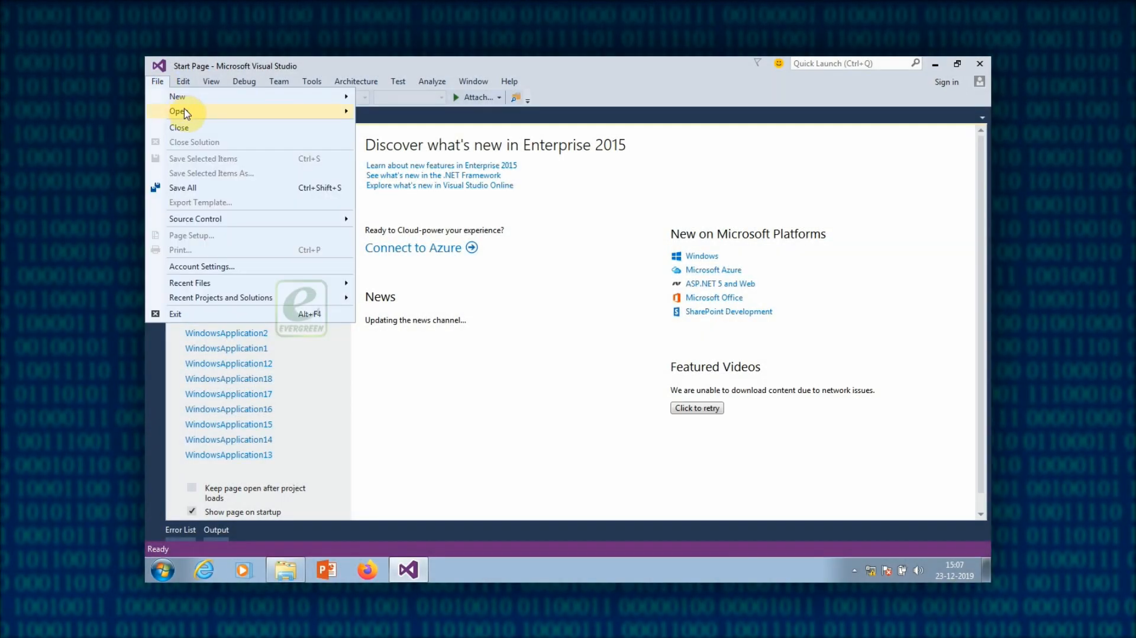
Step: Open the existing WindowsApplication9 solution file from its Projects folder via Open Project/Solution
{"action": "left_click", "coordinate": [178, 112]}
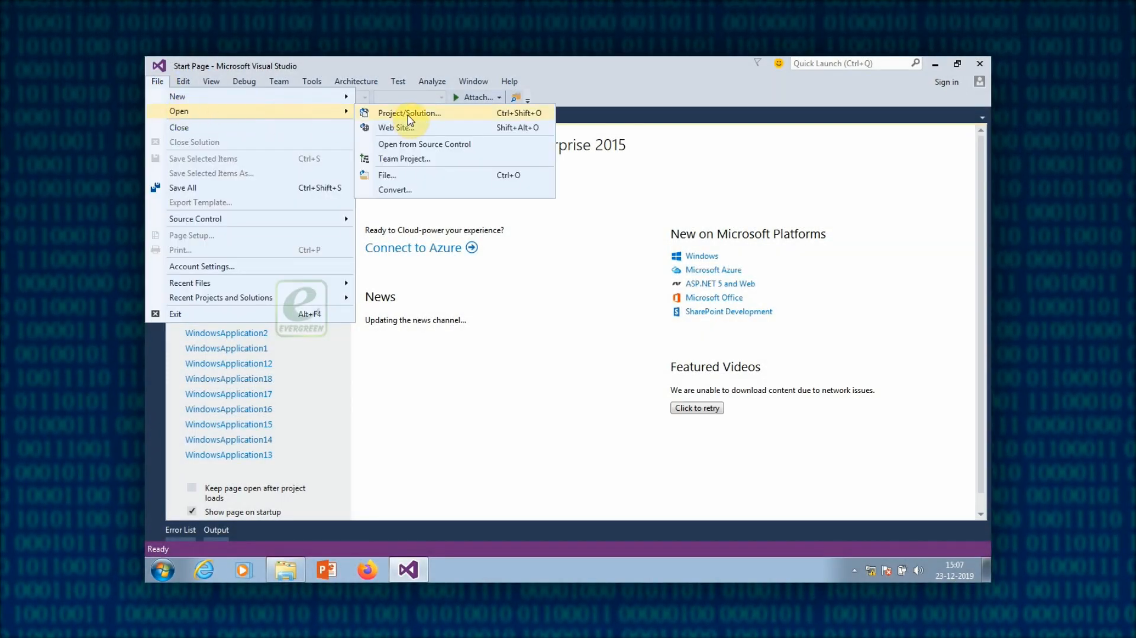
{"action": "left_click", "coordinate": [408, 112]}
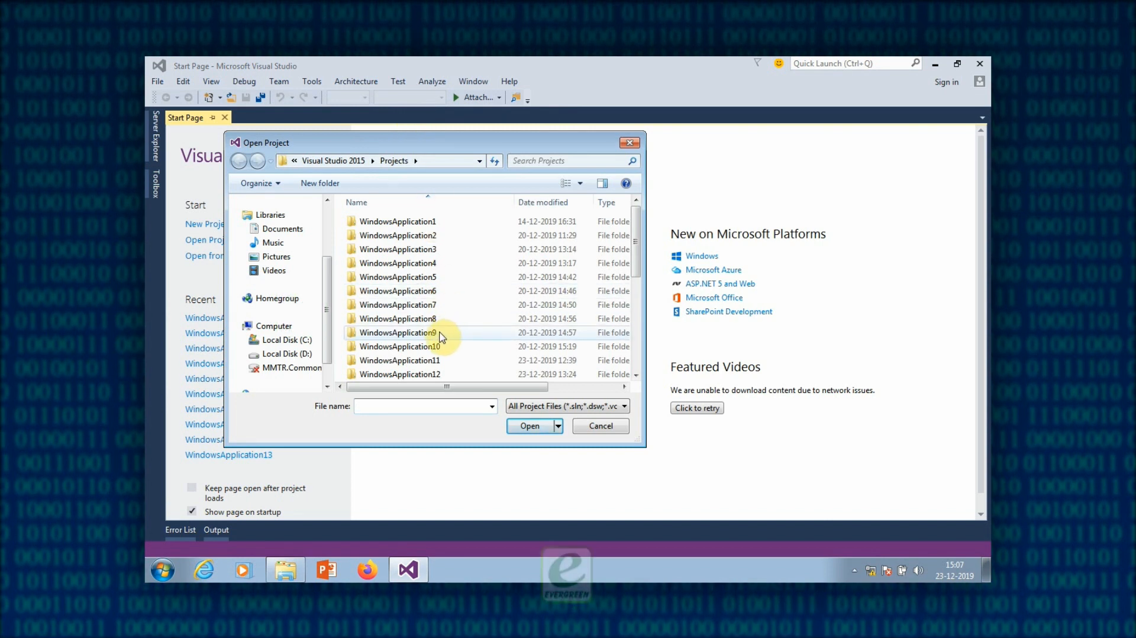
{"action": "mouse_move", "coordinate": [417, 333]}
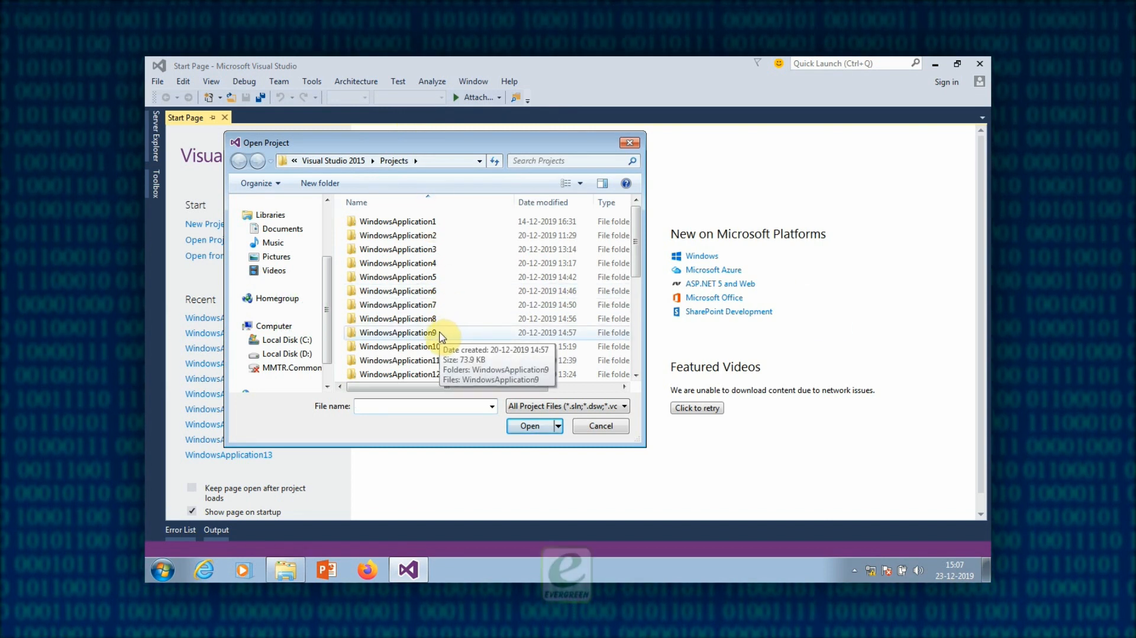
{"action": "mouse_move", "coordinate": [458, 351]}
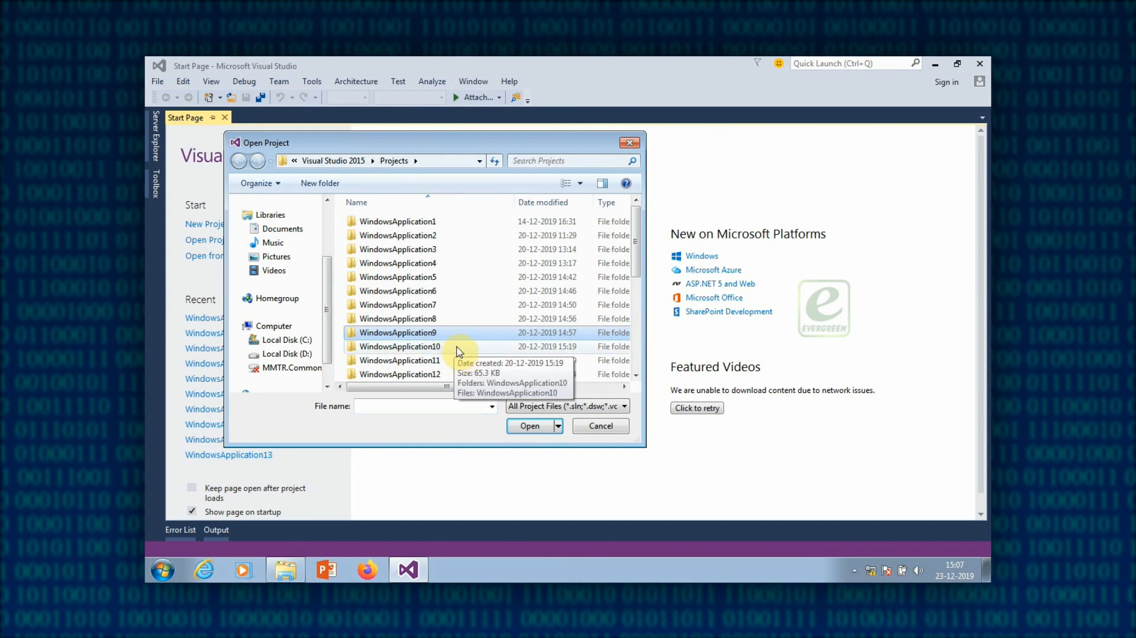
{"action": "double_click", "coordinate": [398, 333]}
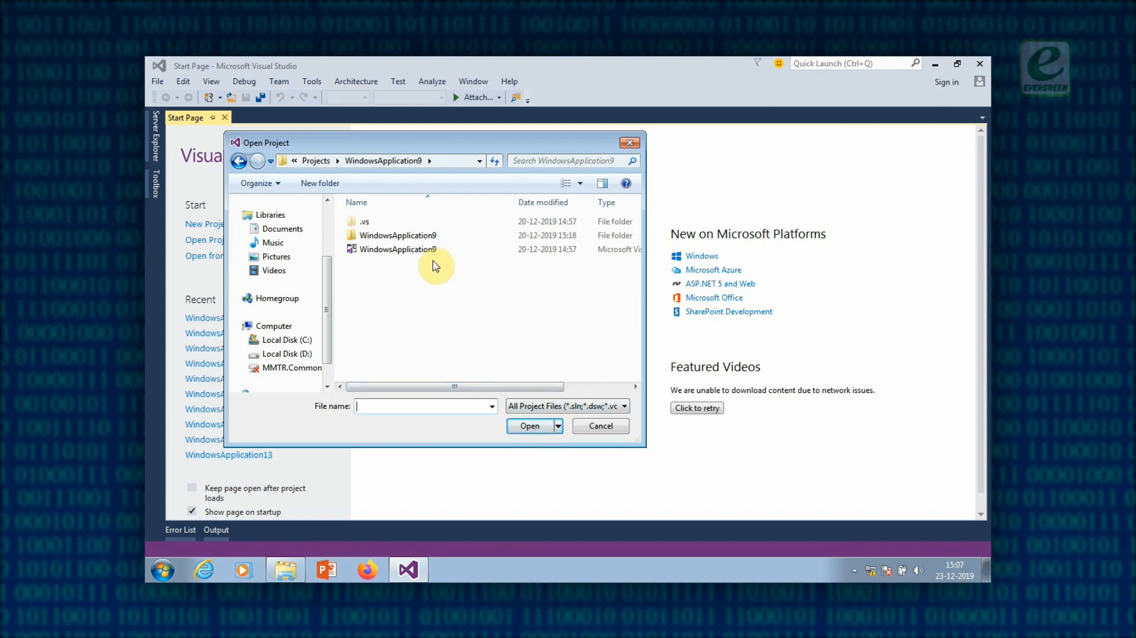
{"action": "left_click", "coordinate": [397, 248]}
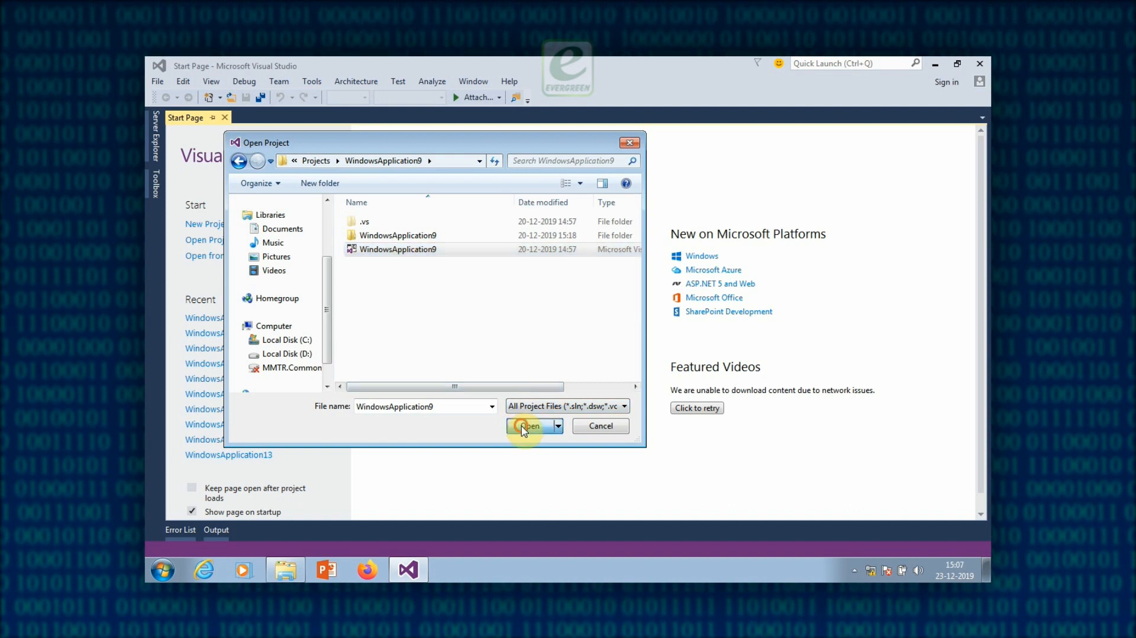
{"action": "left_click", "coordinate": [530, 426]}
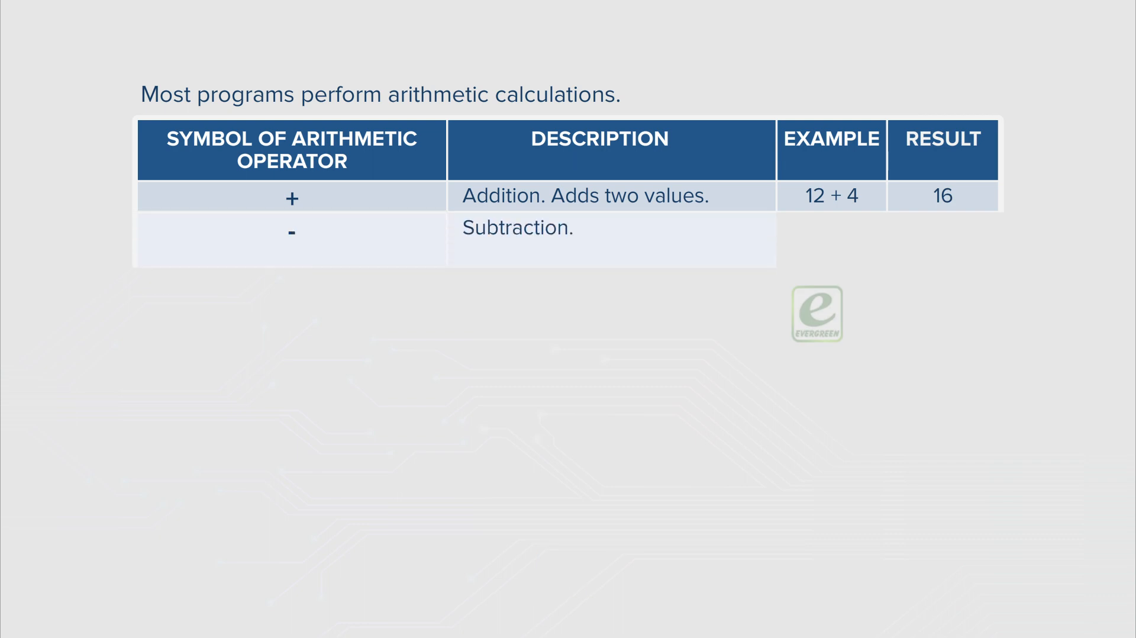
Step: Fill the operator table's subtraction, division, integer division and exponential rows, ending with the 3^2 example
{"action": "type", "text": "Subtracts one number frc"}
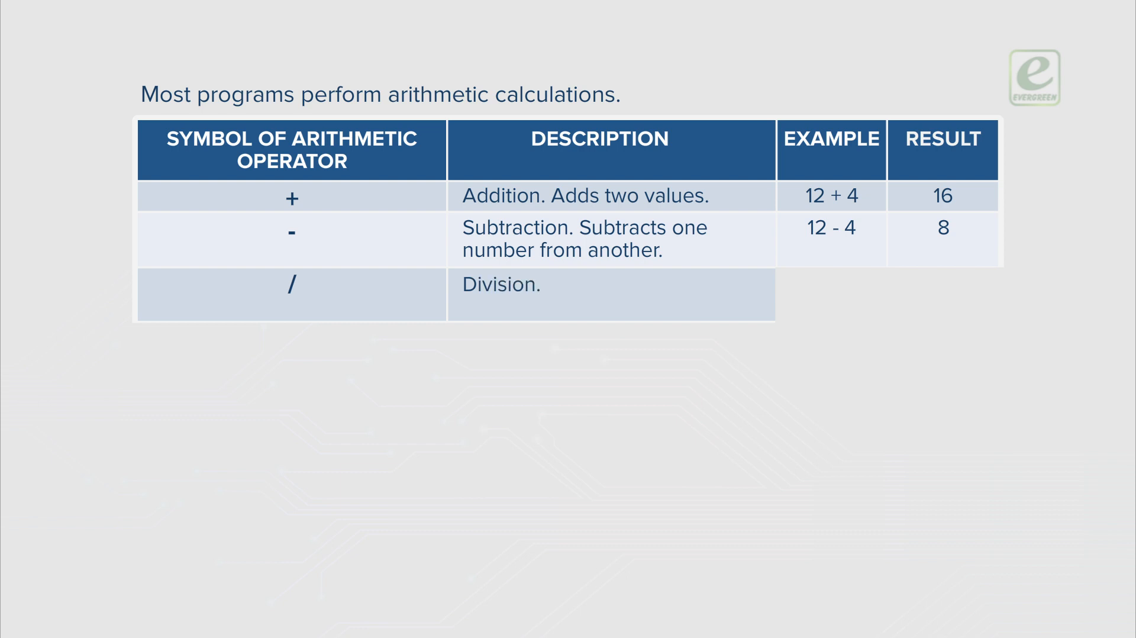
{"action": "type", "text": "Divides one integer with another."}
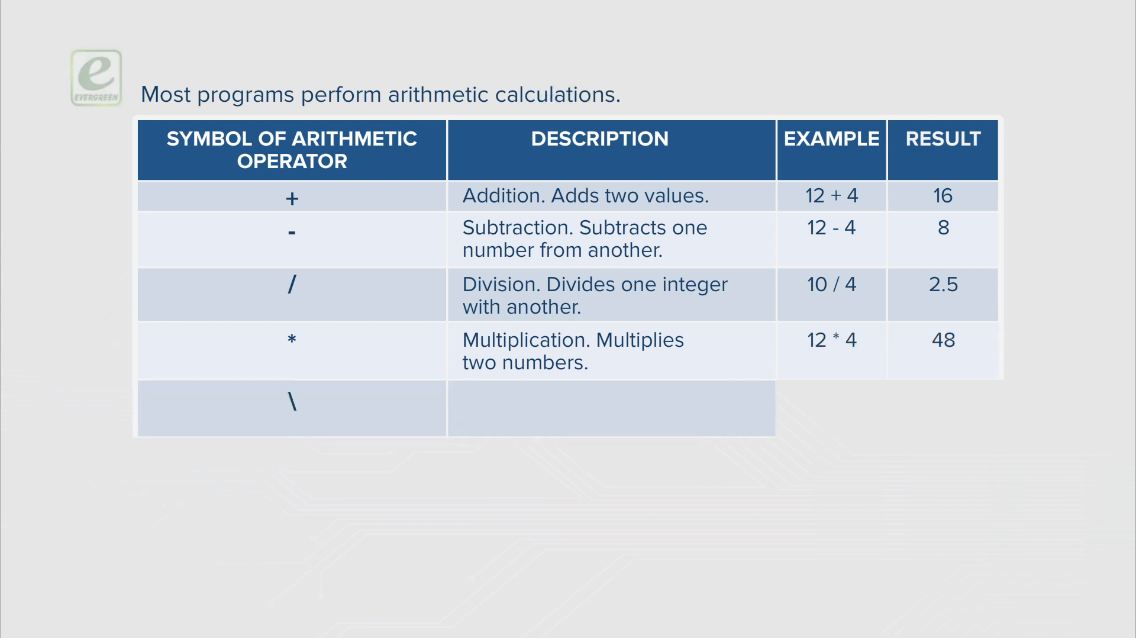
{"action": "type", "text": "Integer Division. Displays the rounded value after division."}
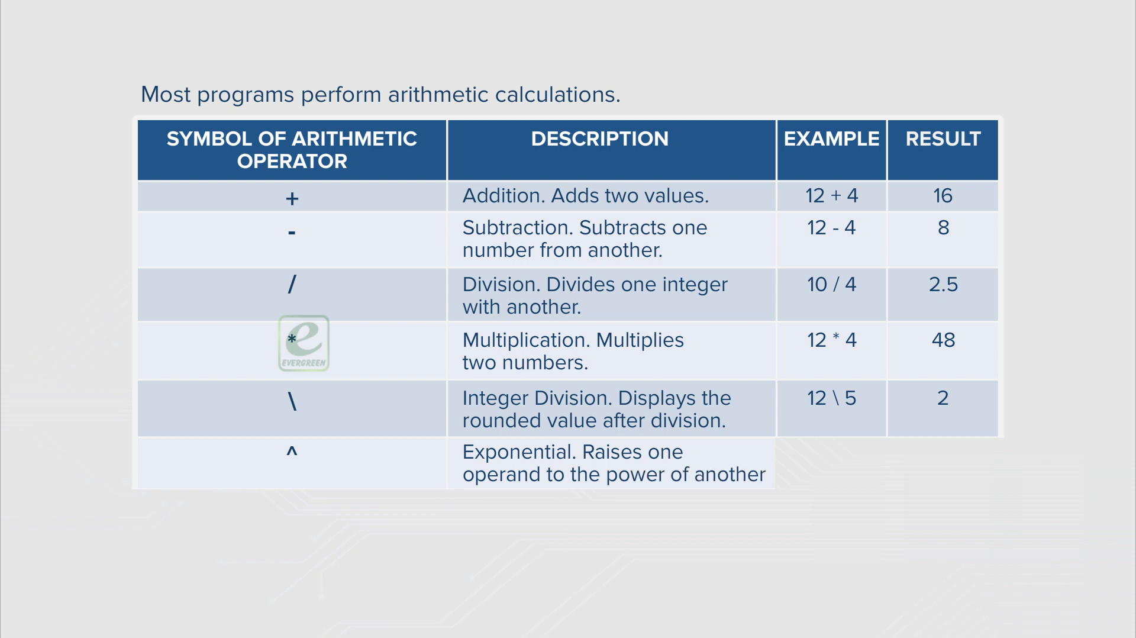
{"action": "type", "text": "3^2"}
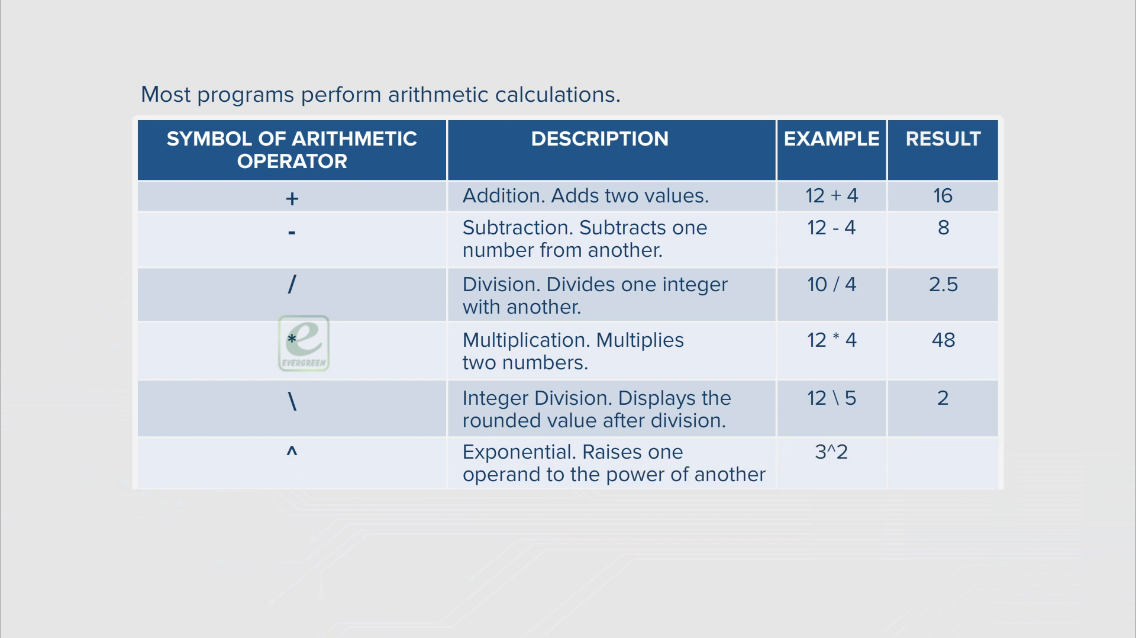